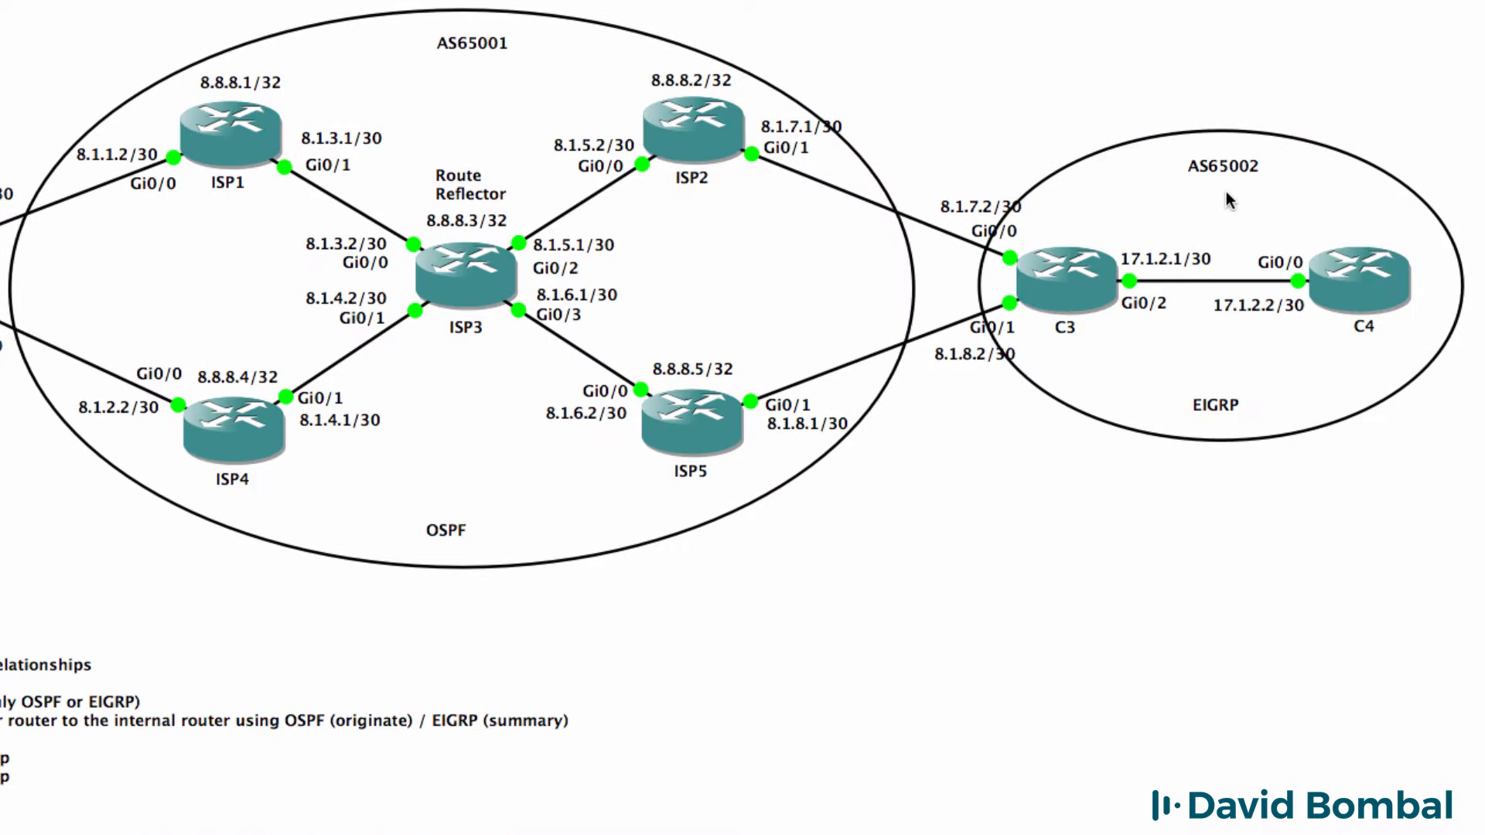
{"action": "mouse_move", "coordinate": [1271, 392]}
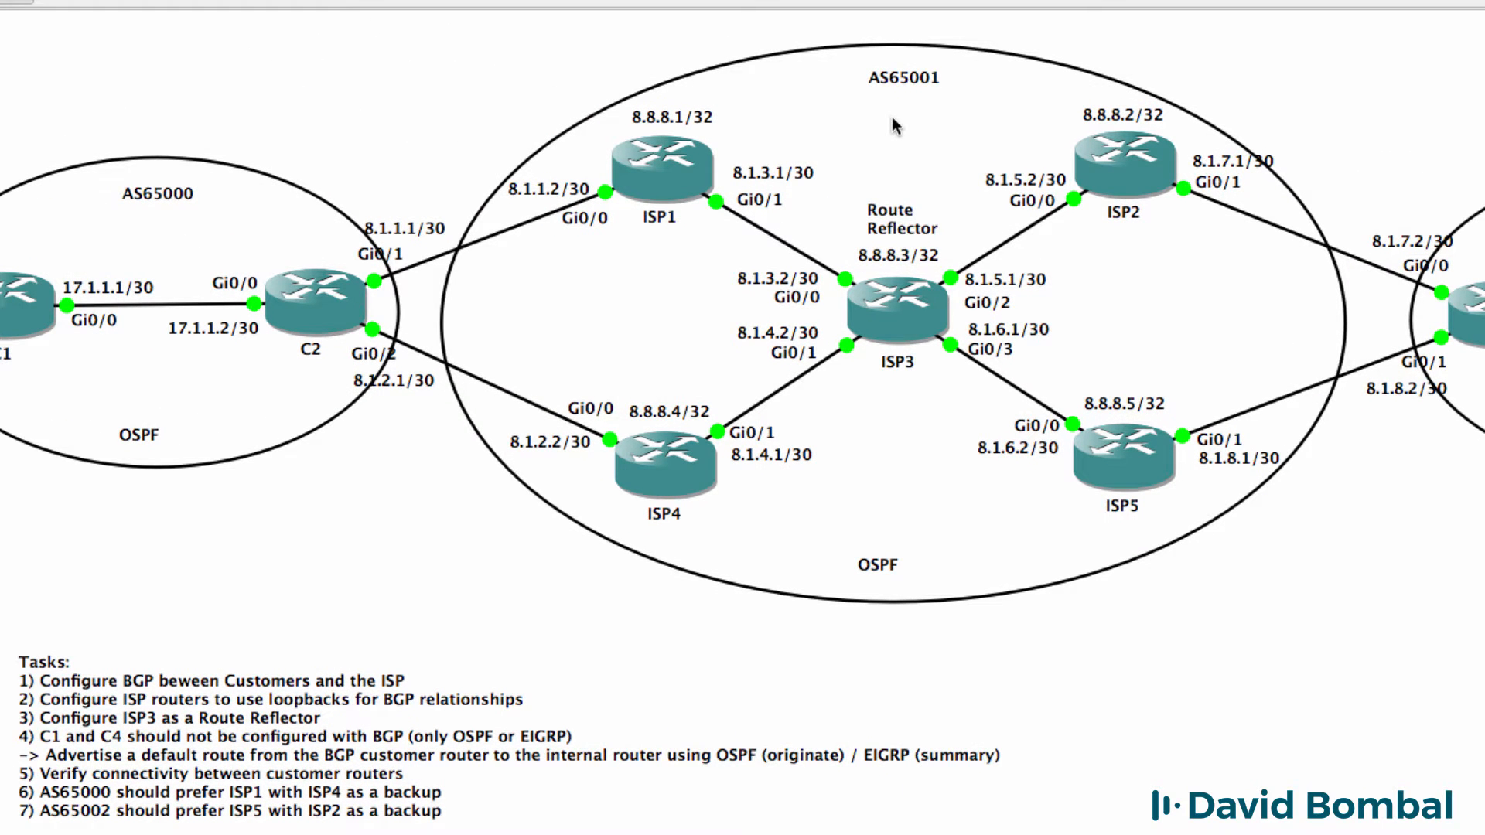
{"action": "mouse_move", "coordinate": [966, 528]}
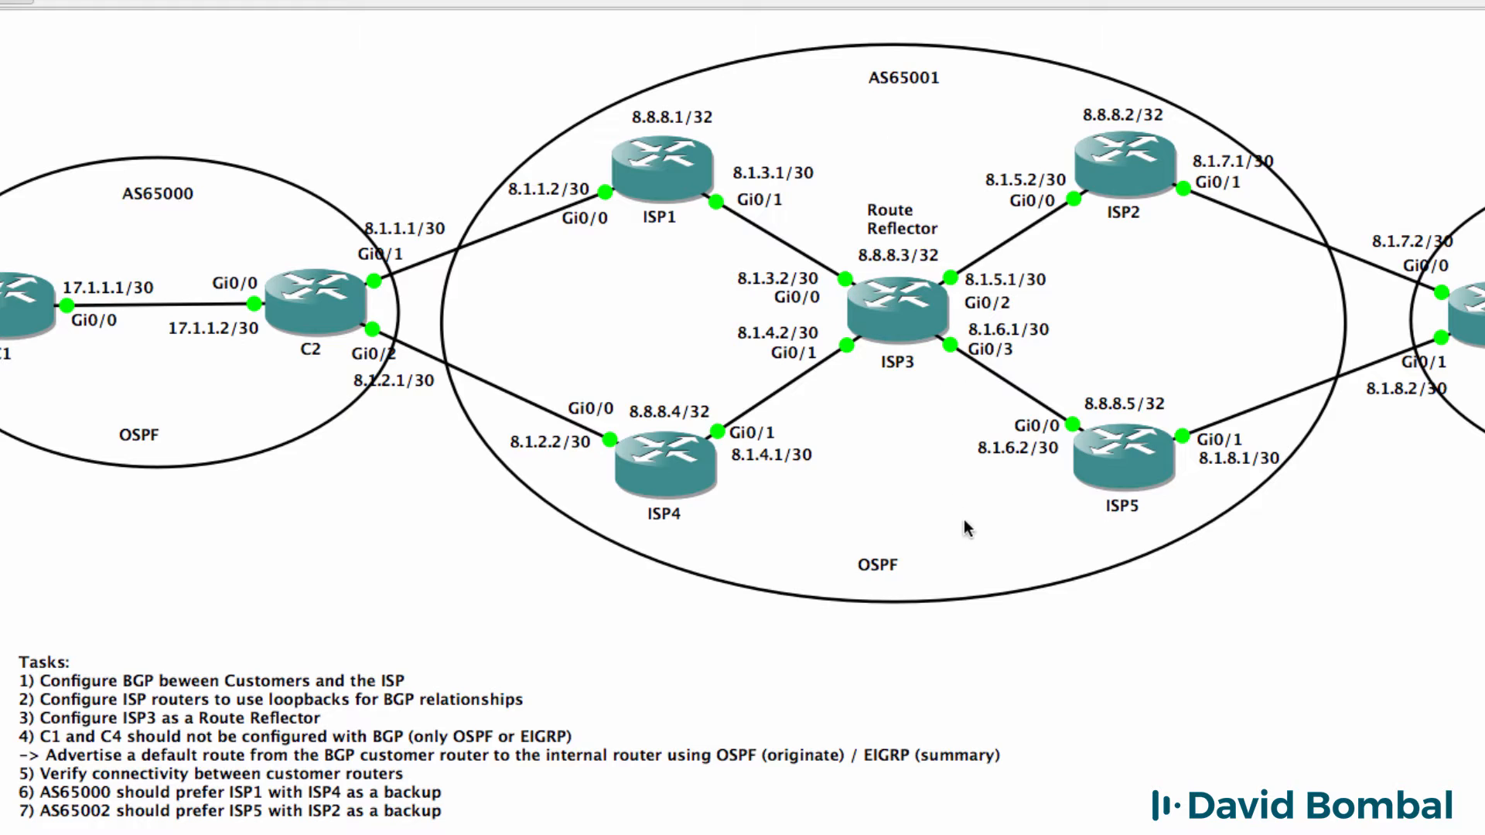
{"action": "mouse_move", "coordinate": [949, 568]}
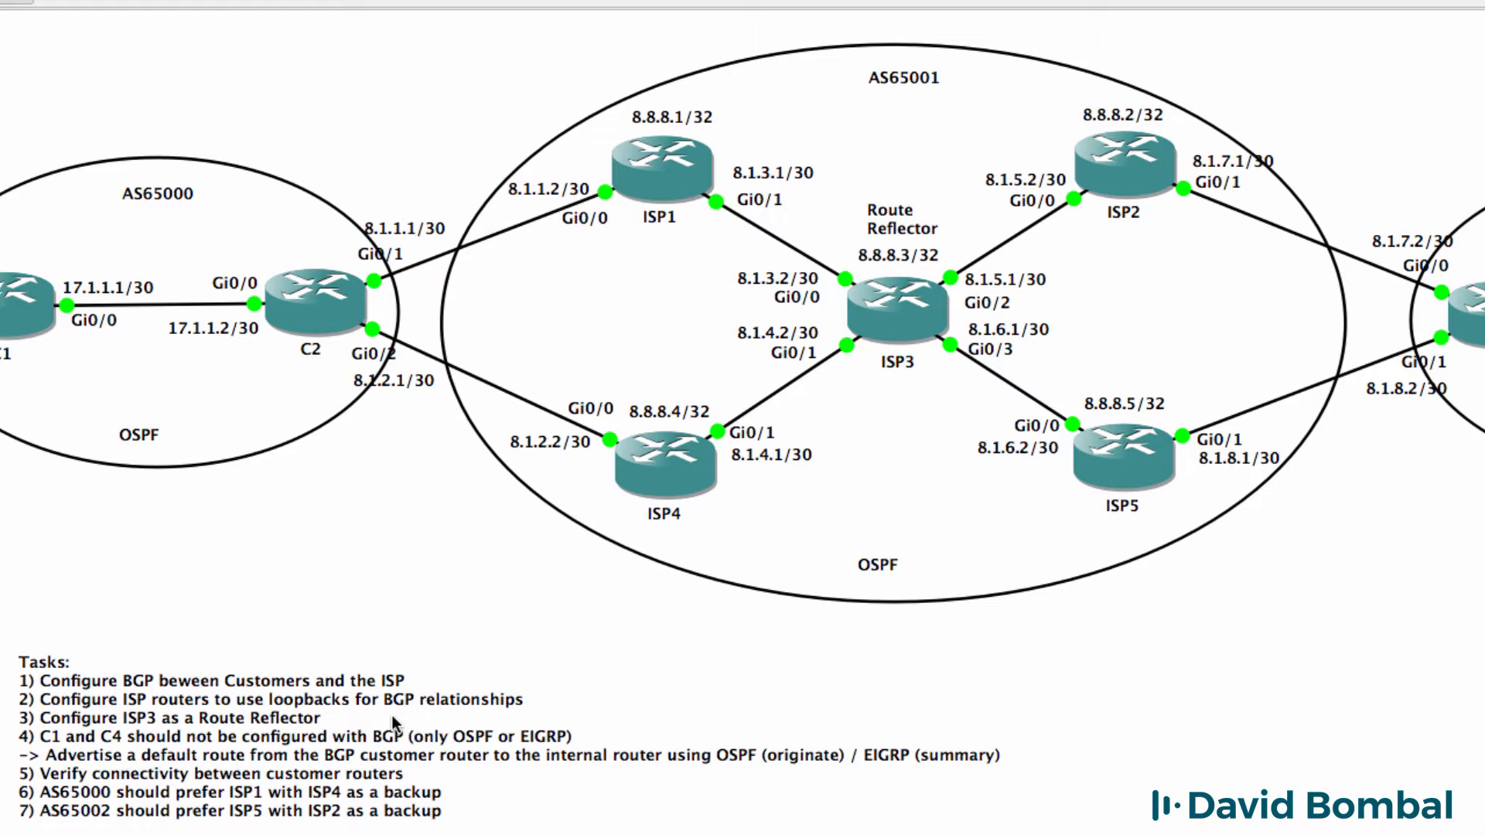
{"action": "mouse_move", "coordinate": [1068, 336]}
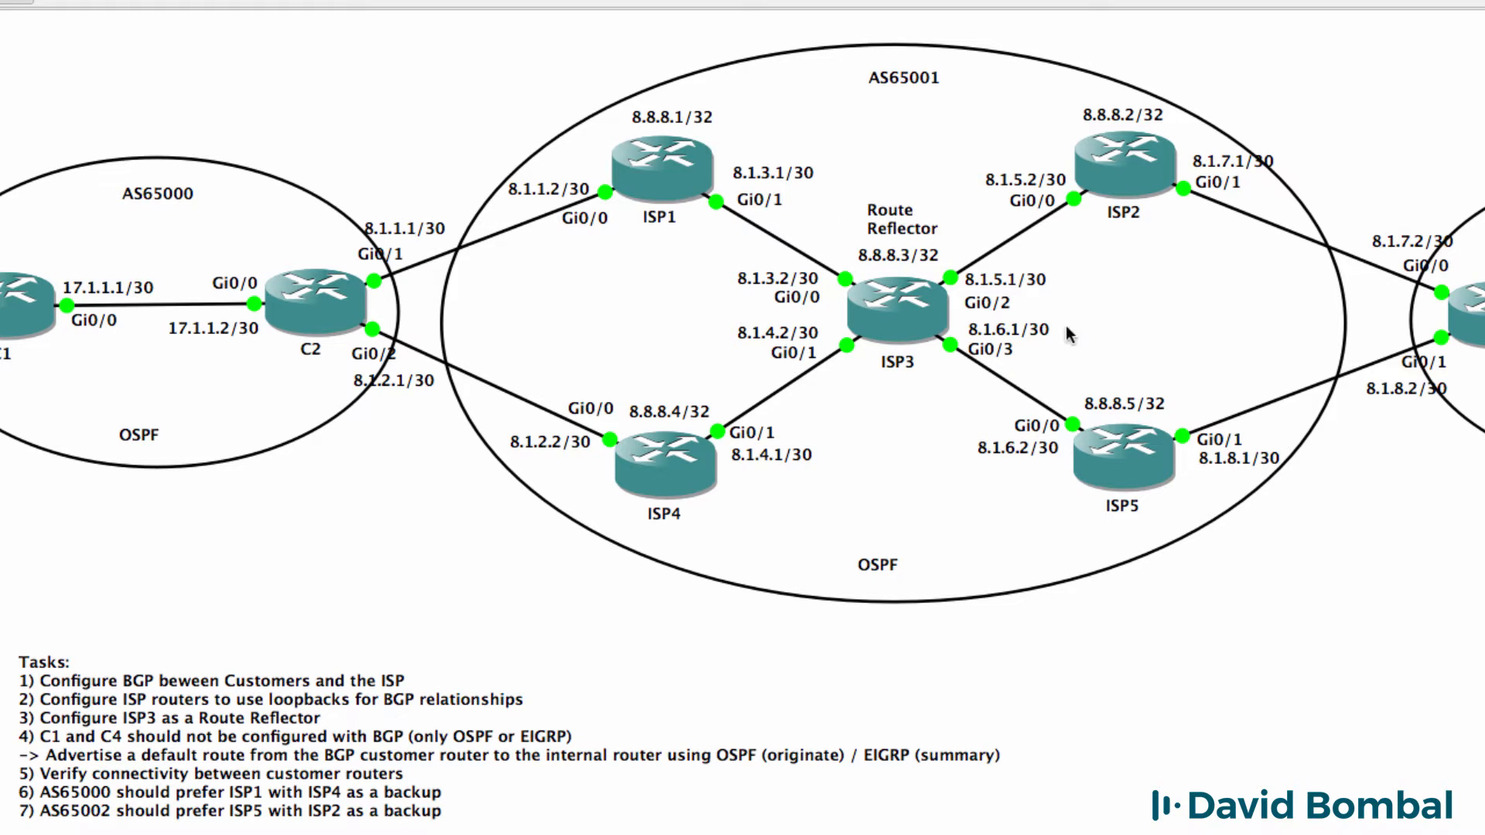
{"action": "mouse_move", "coordinate": [1016, 457]}
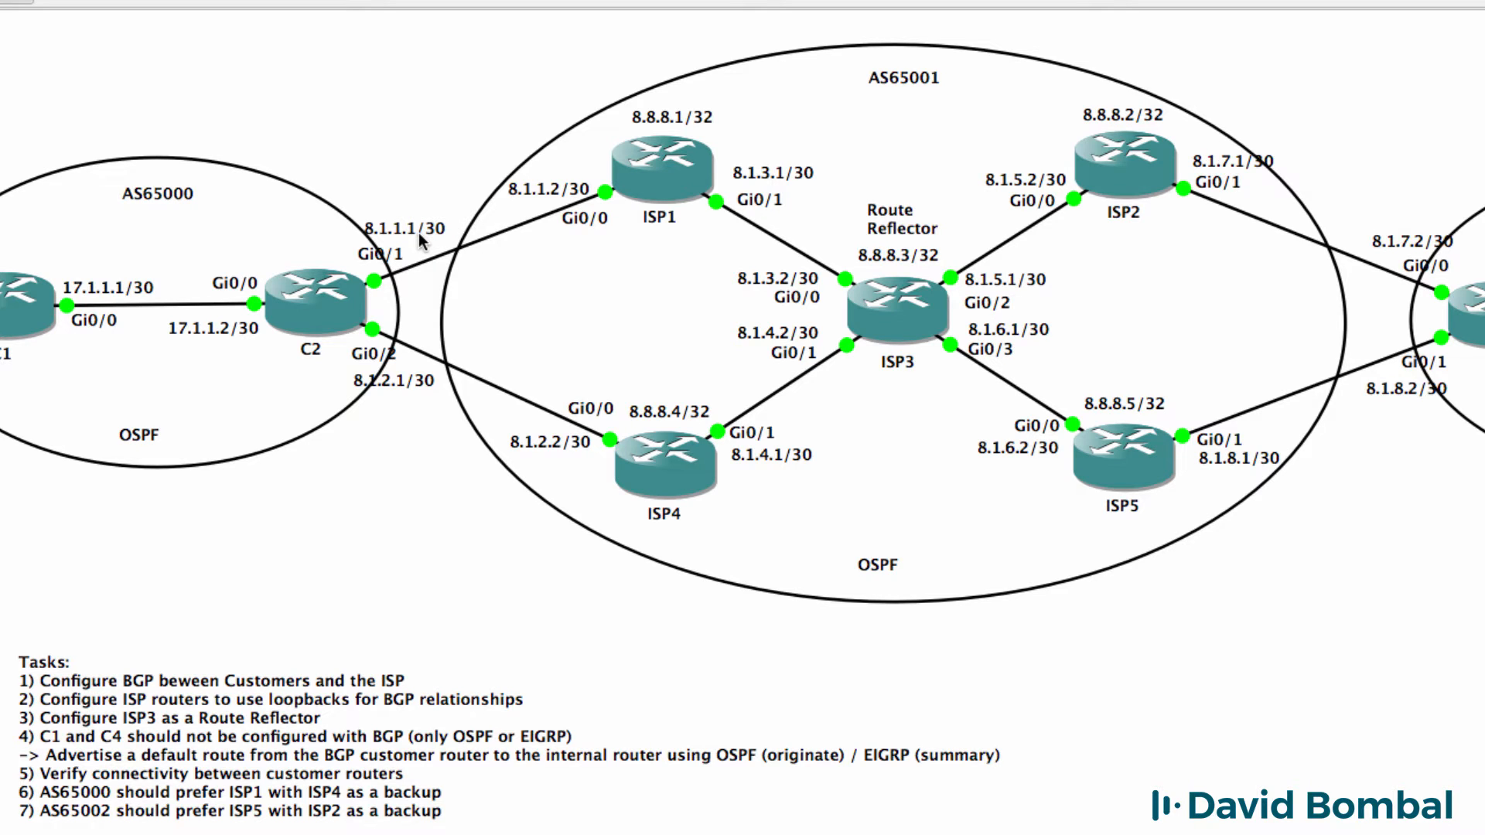
Step: Inspect the ISP4 router's node properties and close them without changes
{"action": "left_click", "coordinate": [891, 299]}
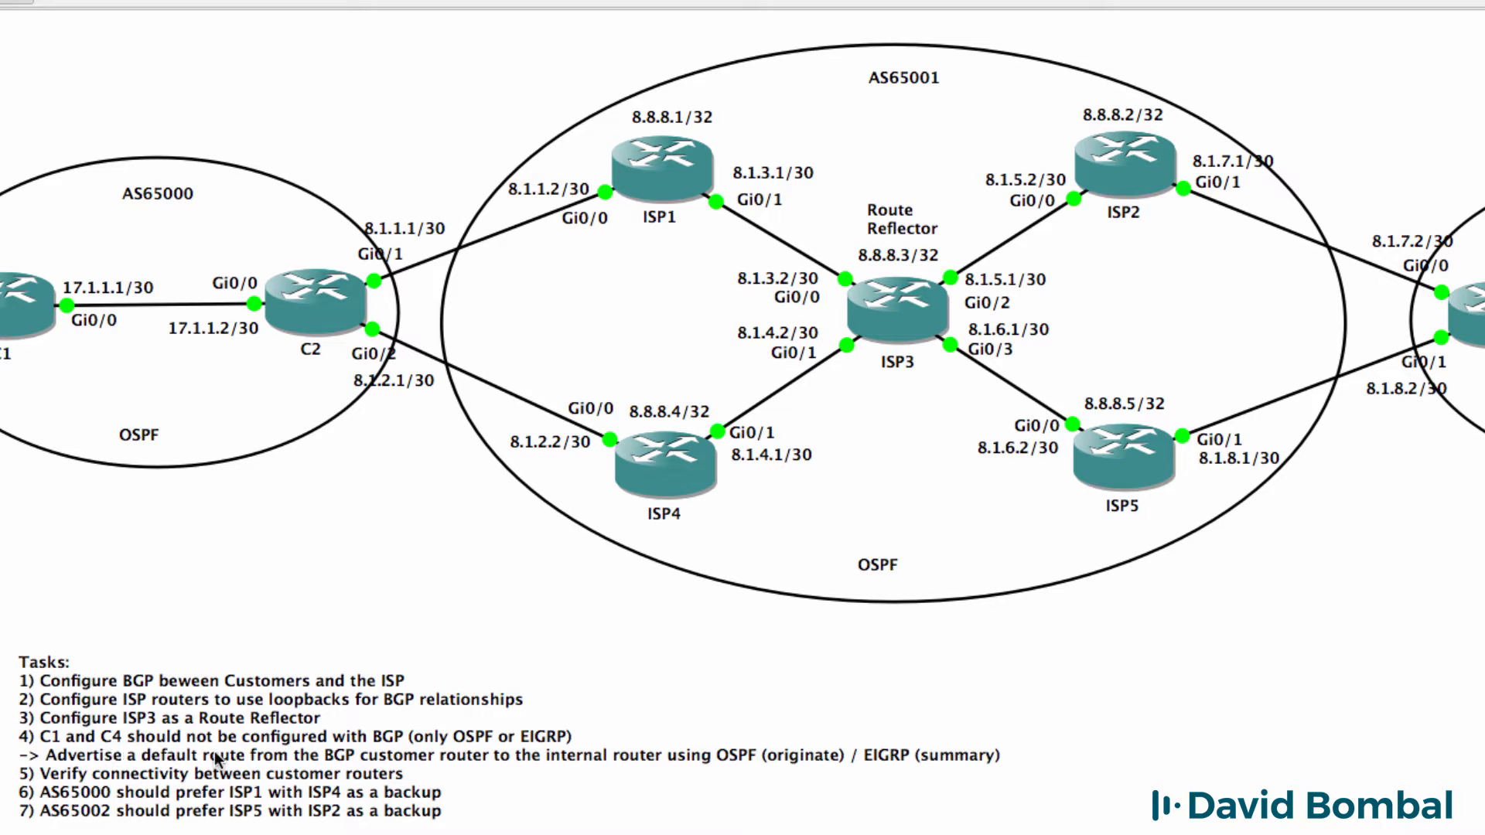
{"action": "mouse_move", "coordinate": [383, 755]}
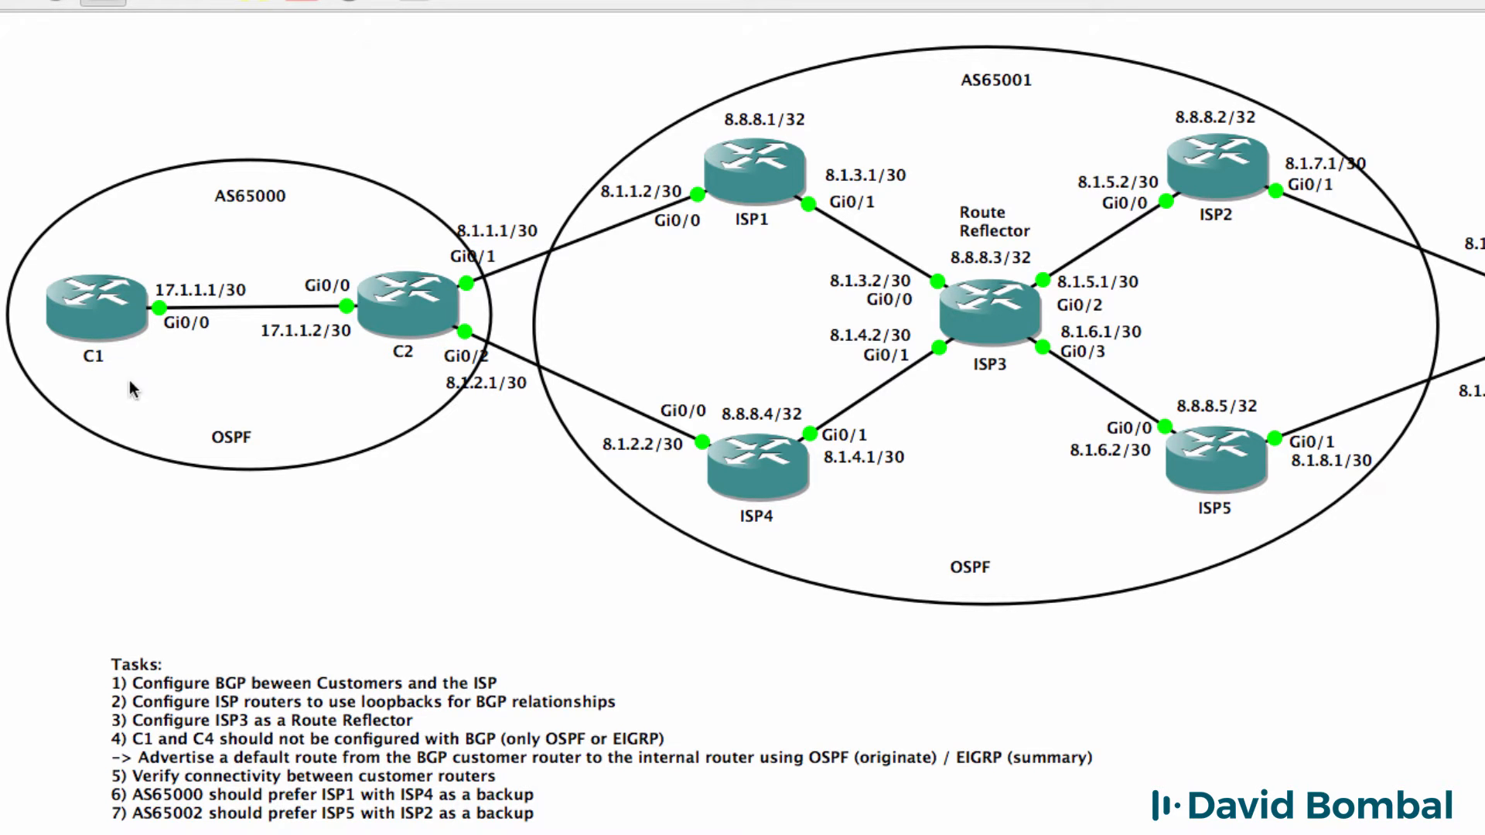
{"action": "scroll", "scroll_direction": "right", "scroll_amount": 3}
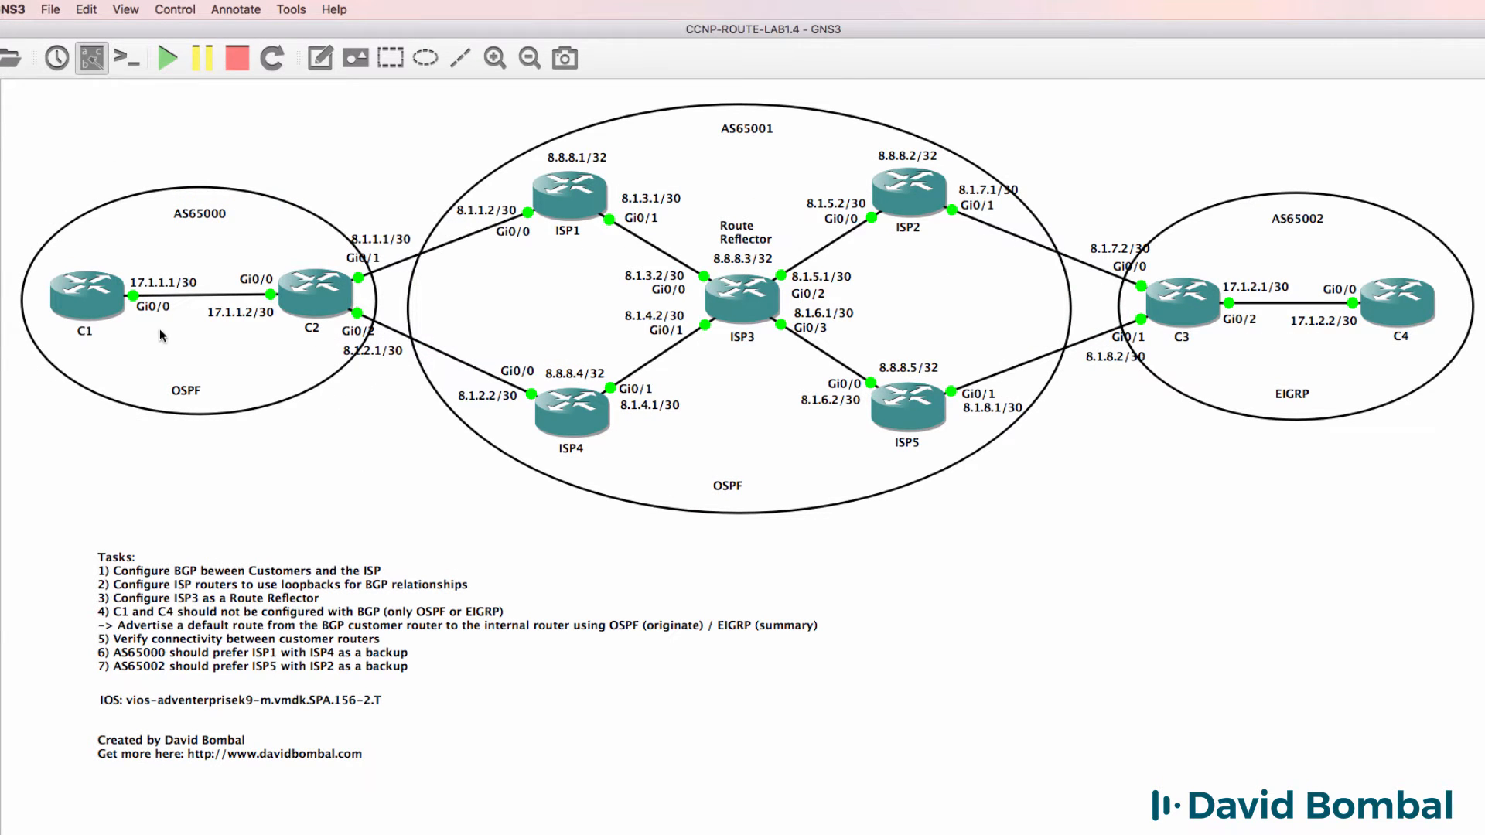
{"action": "left_click", "coordinate": [313, 294]}
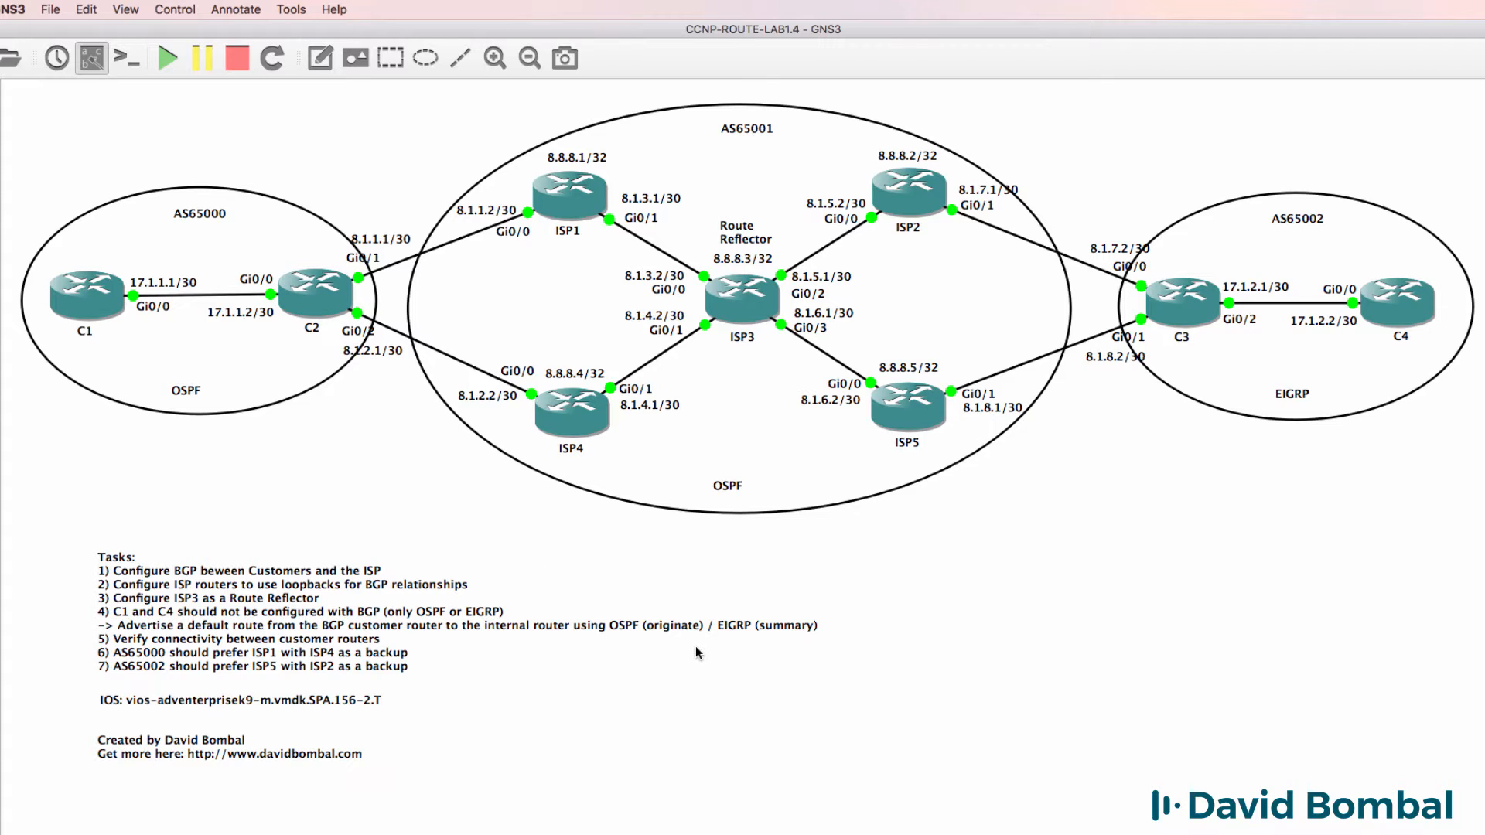
{"action": "mouse_move", "coordinate": [1207, 358]}
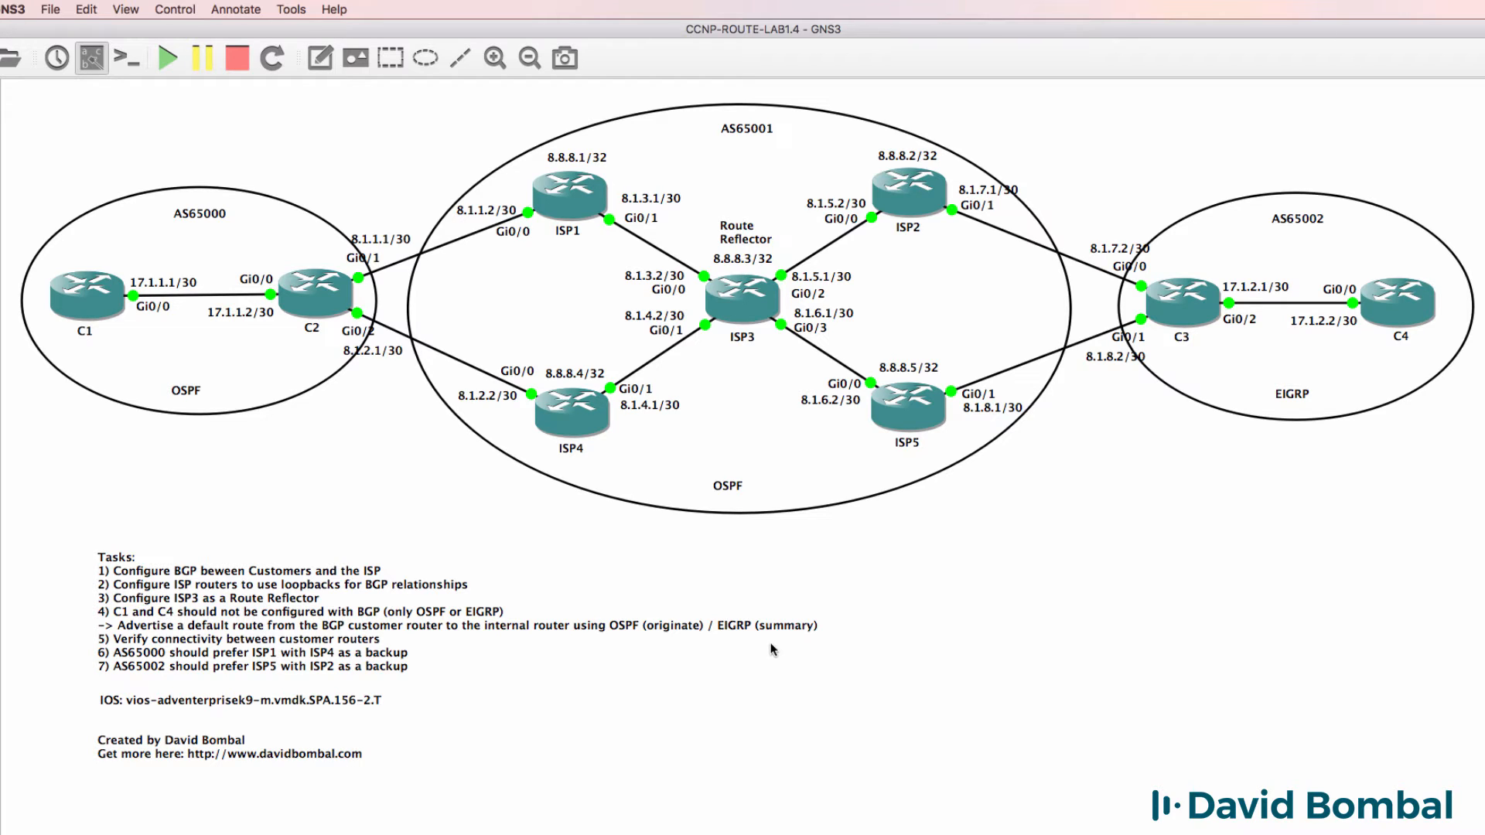
{"action": "mouse_move", "coordinate": [464, 296]}
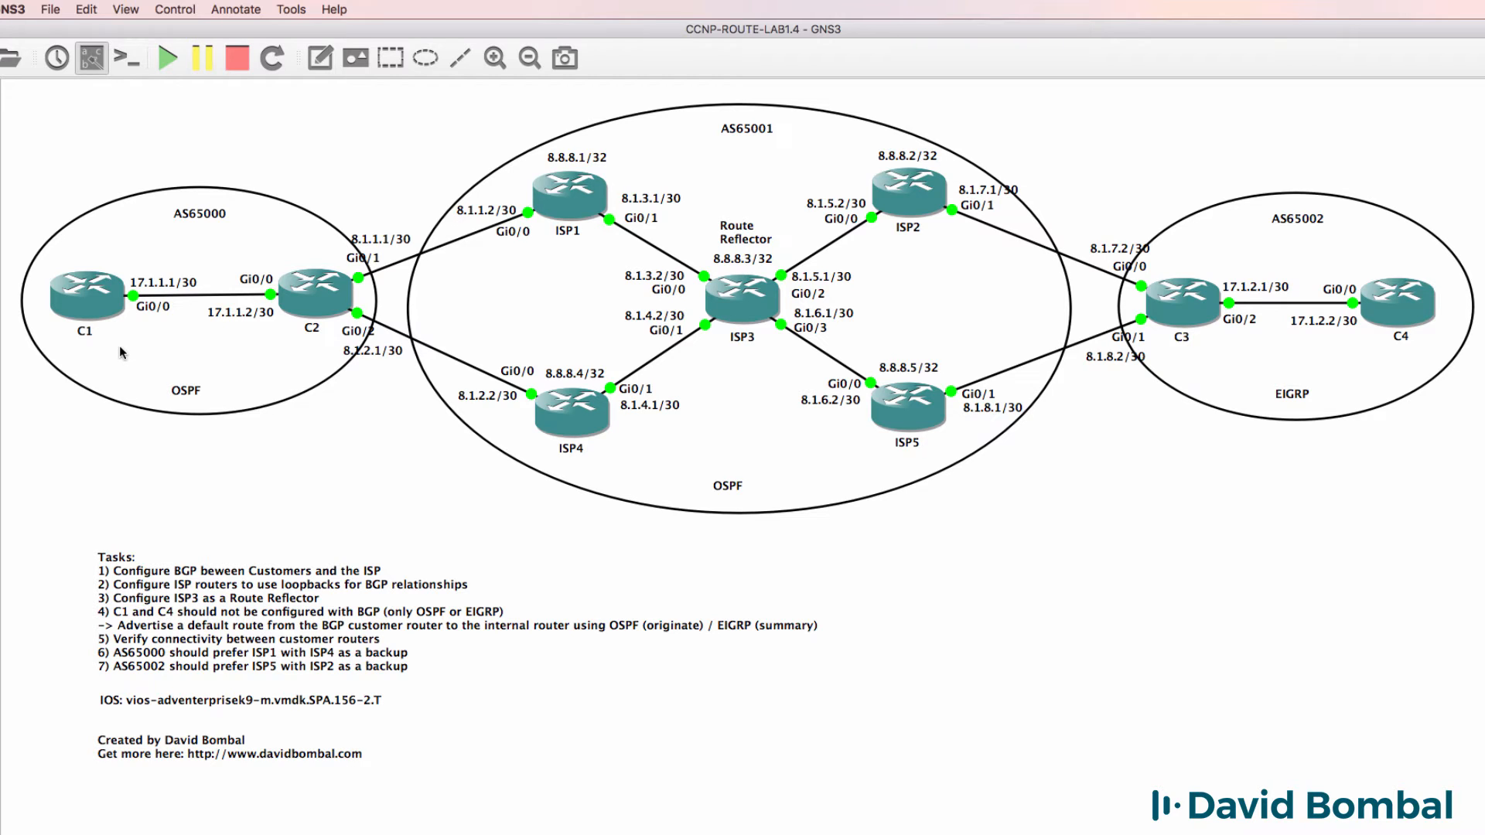
{"action": "mouse_move", "coordinate": [1371, 367]}
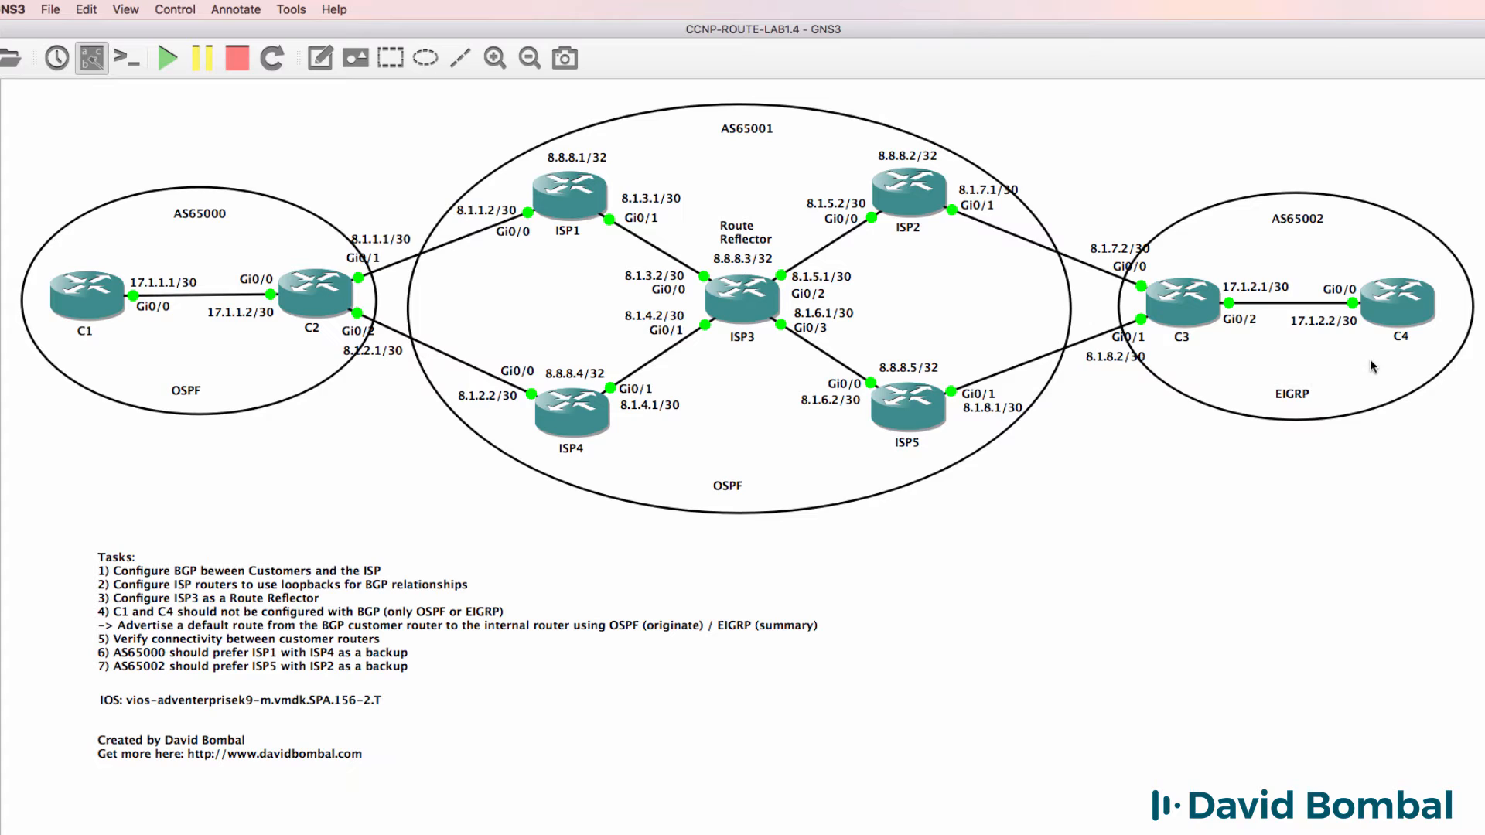
{"action": "mouse_move", "coordinate": [269, 679]}
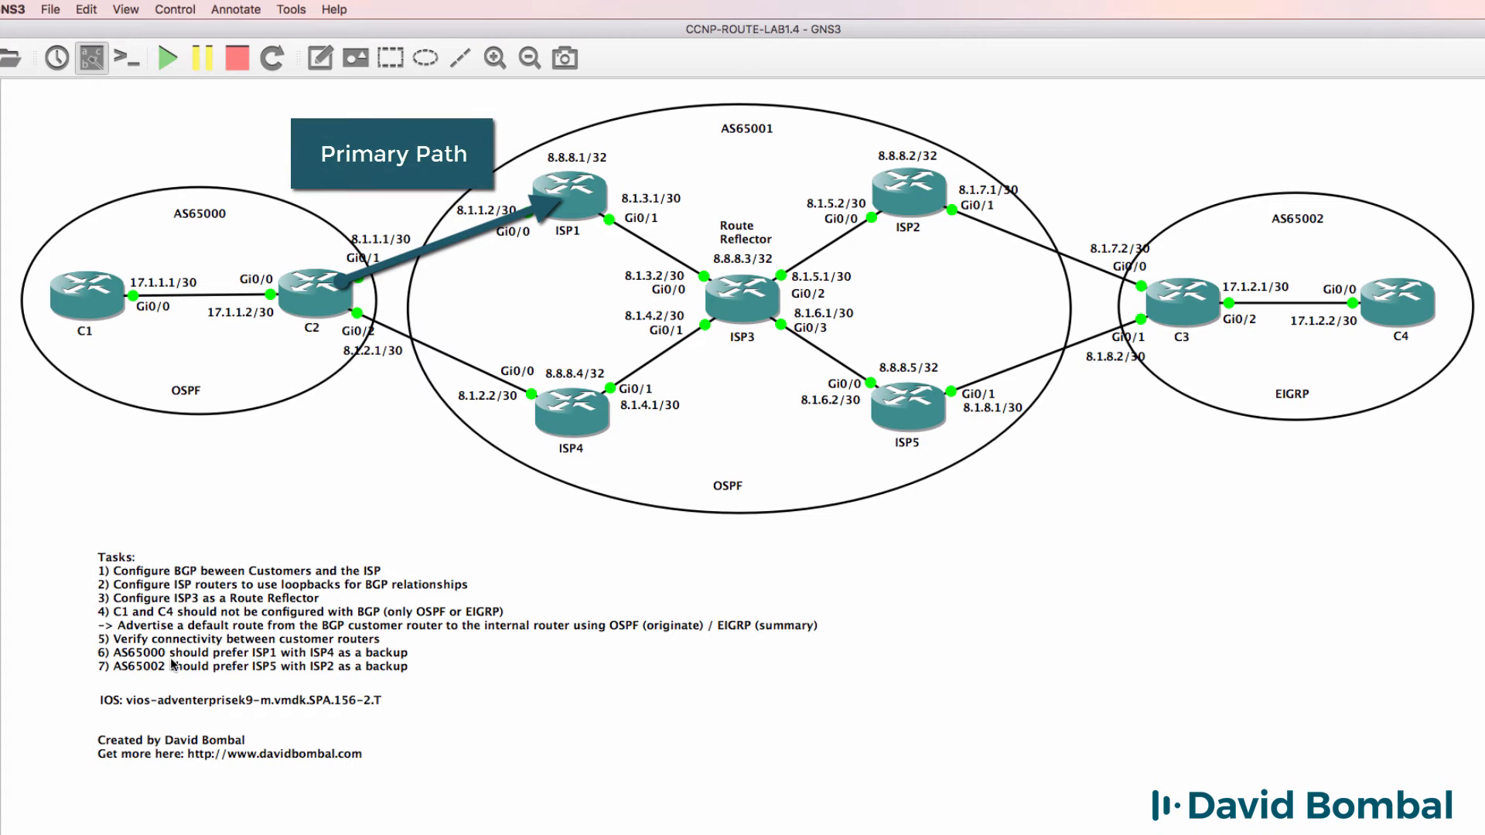
{"action": "mouse_move", "coordinate": [280, 405]}
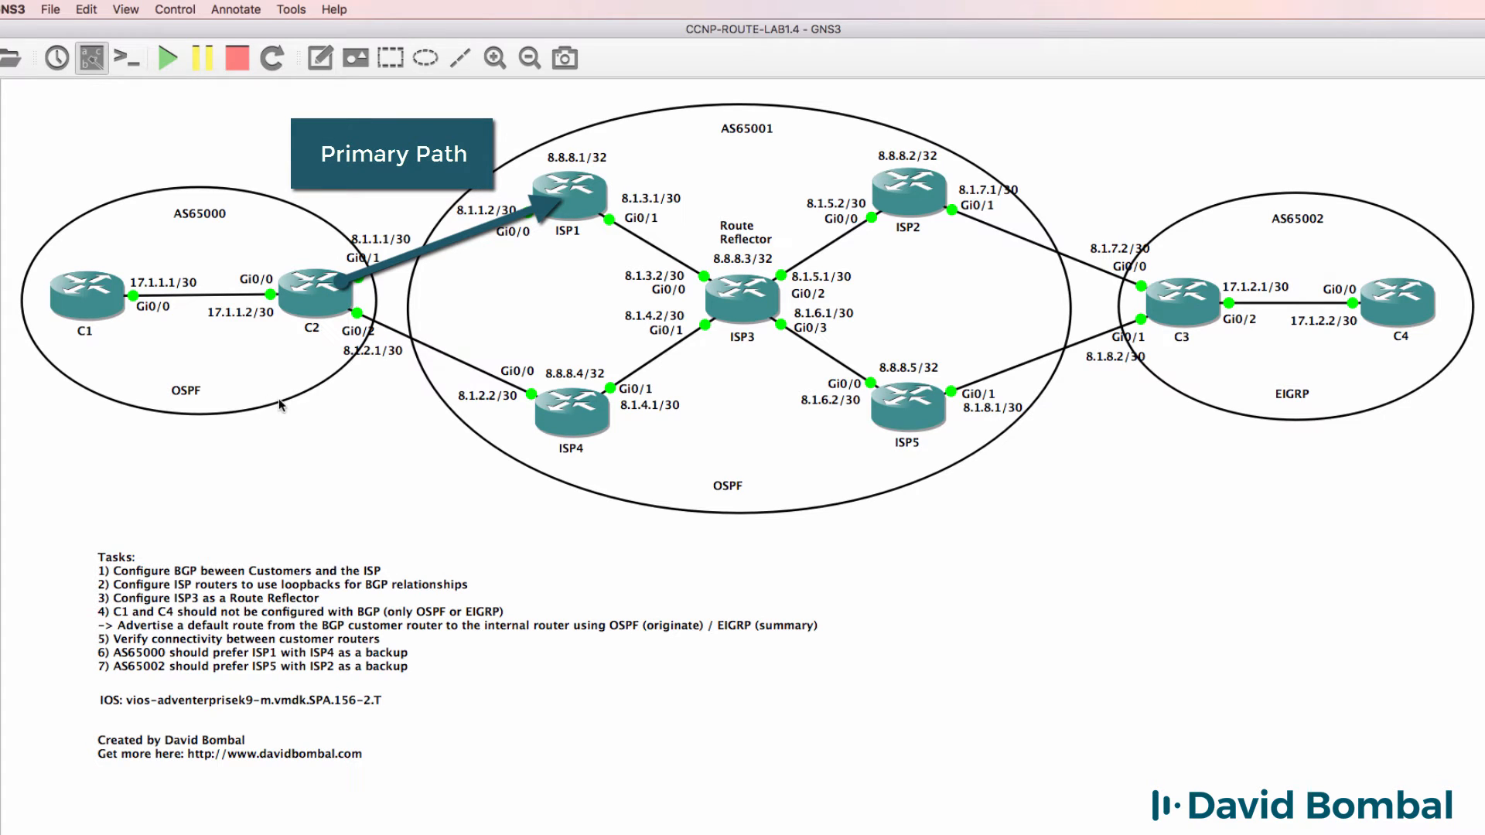
{"action": "mouse_move", "coordinate": [559, 266]}
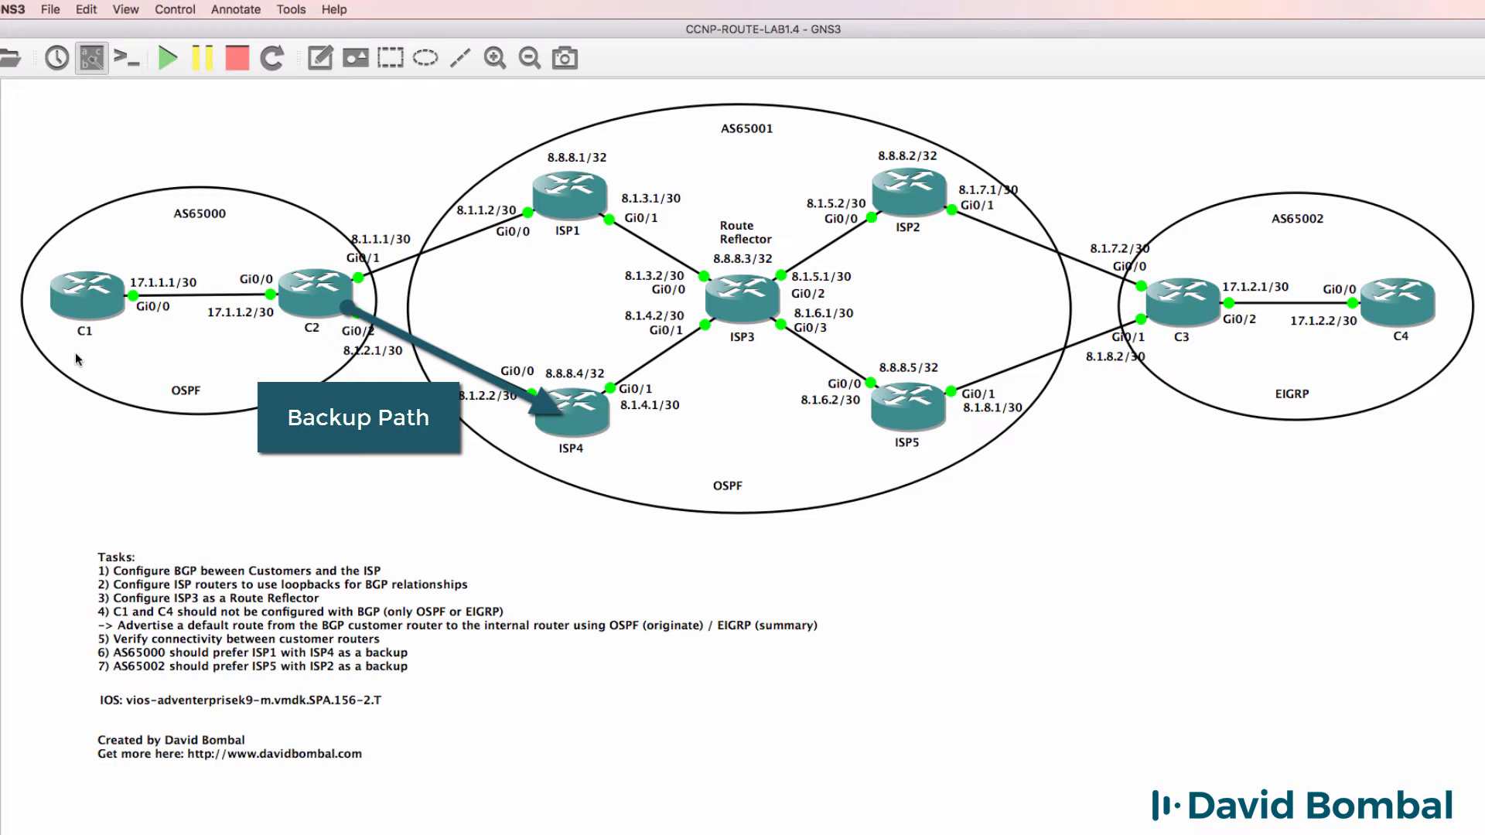
{"action": "mouse_move", "coordinate": [132, 327]}
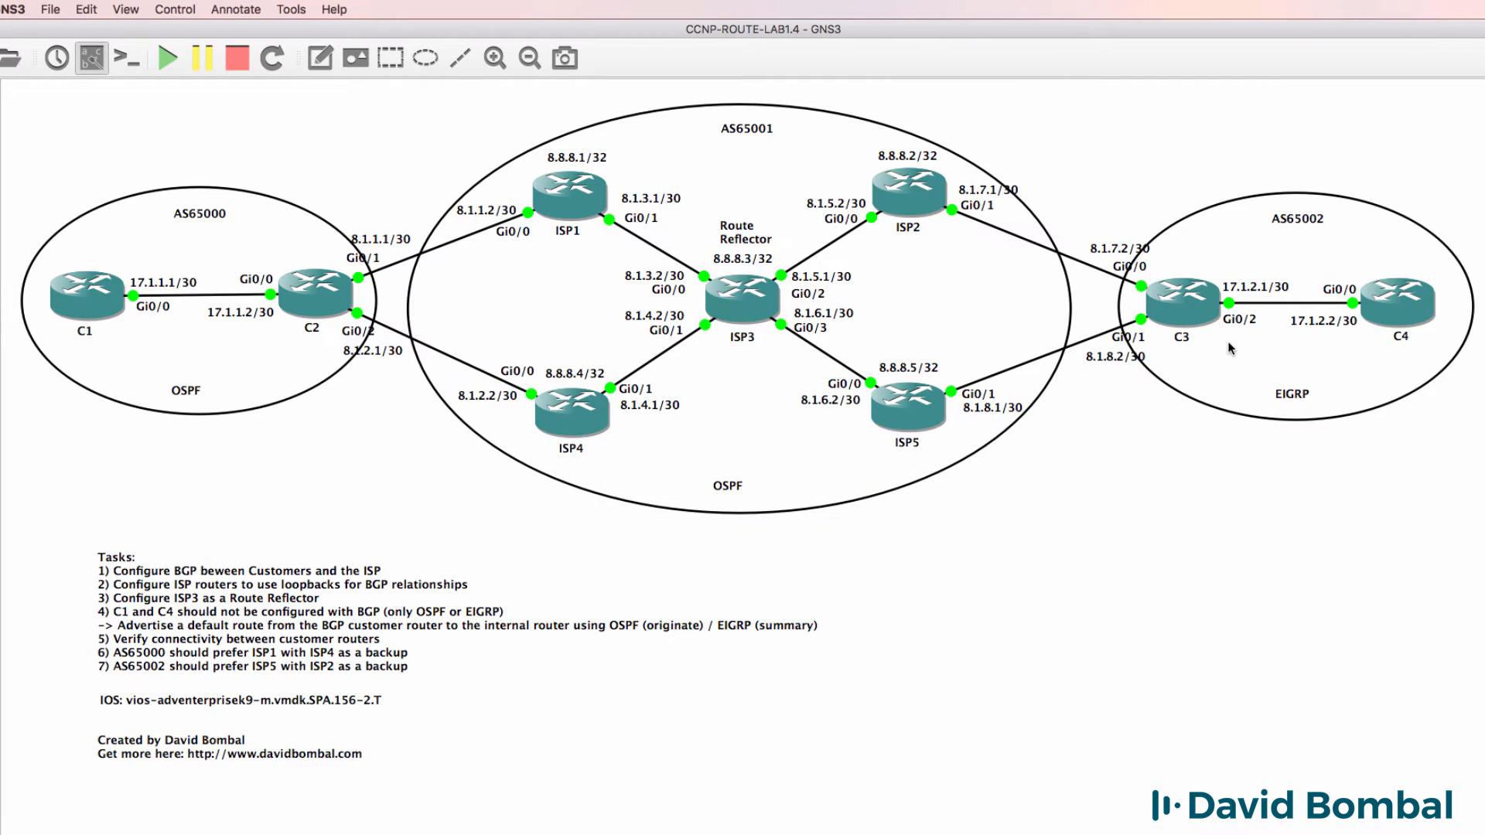
{"action": "mouse_move", "coordinate": [1208, 353]}
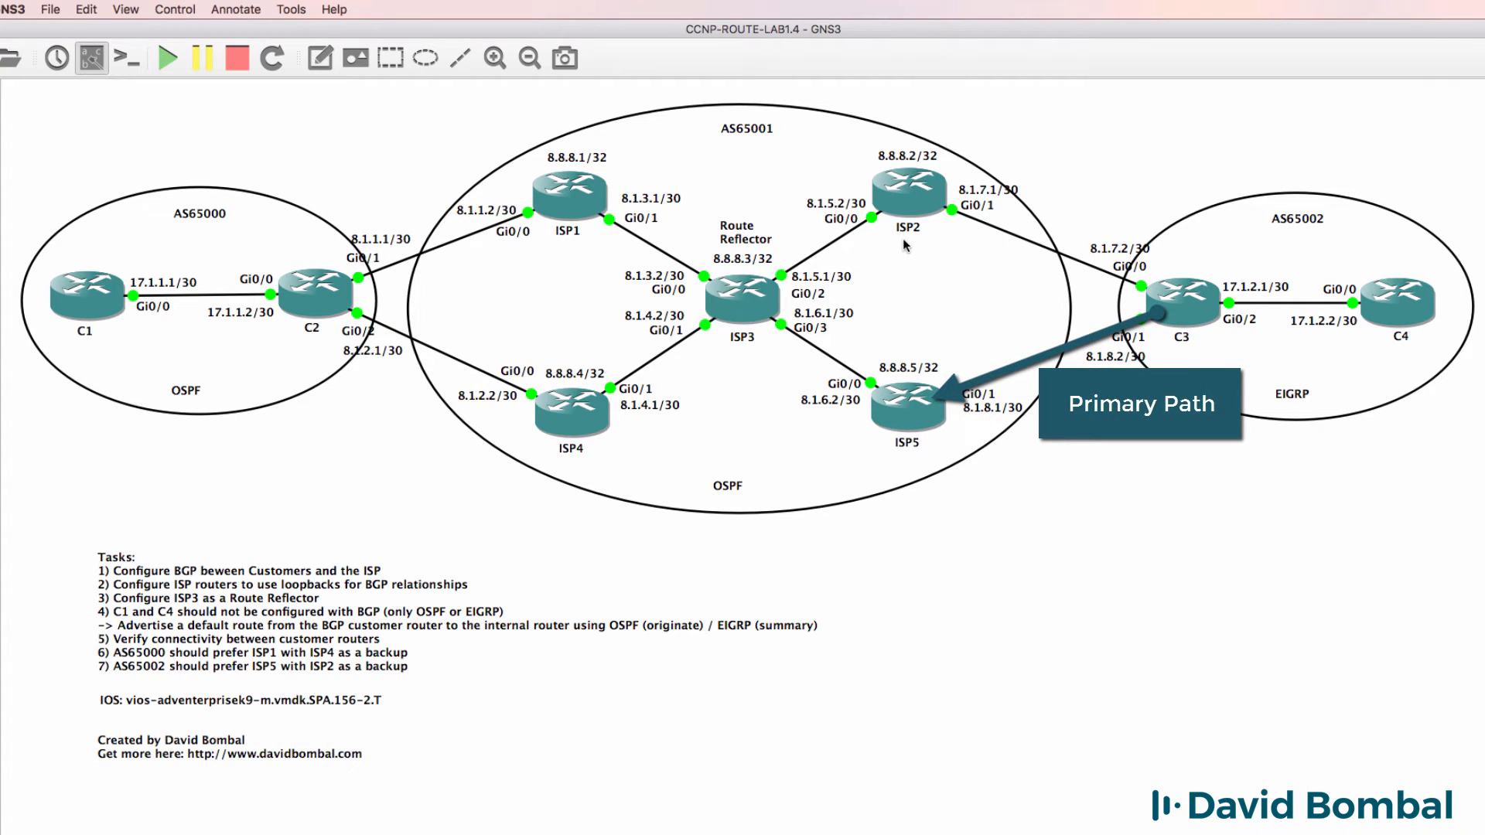
{"action": "mouse_move", "coordinate": [1228, 346]}
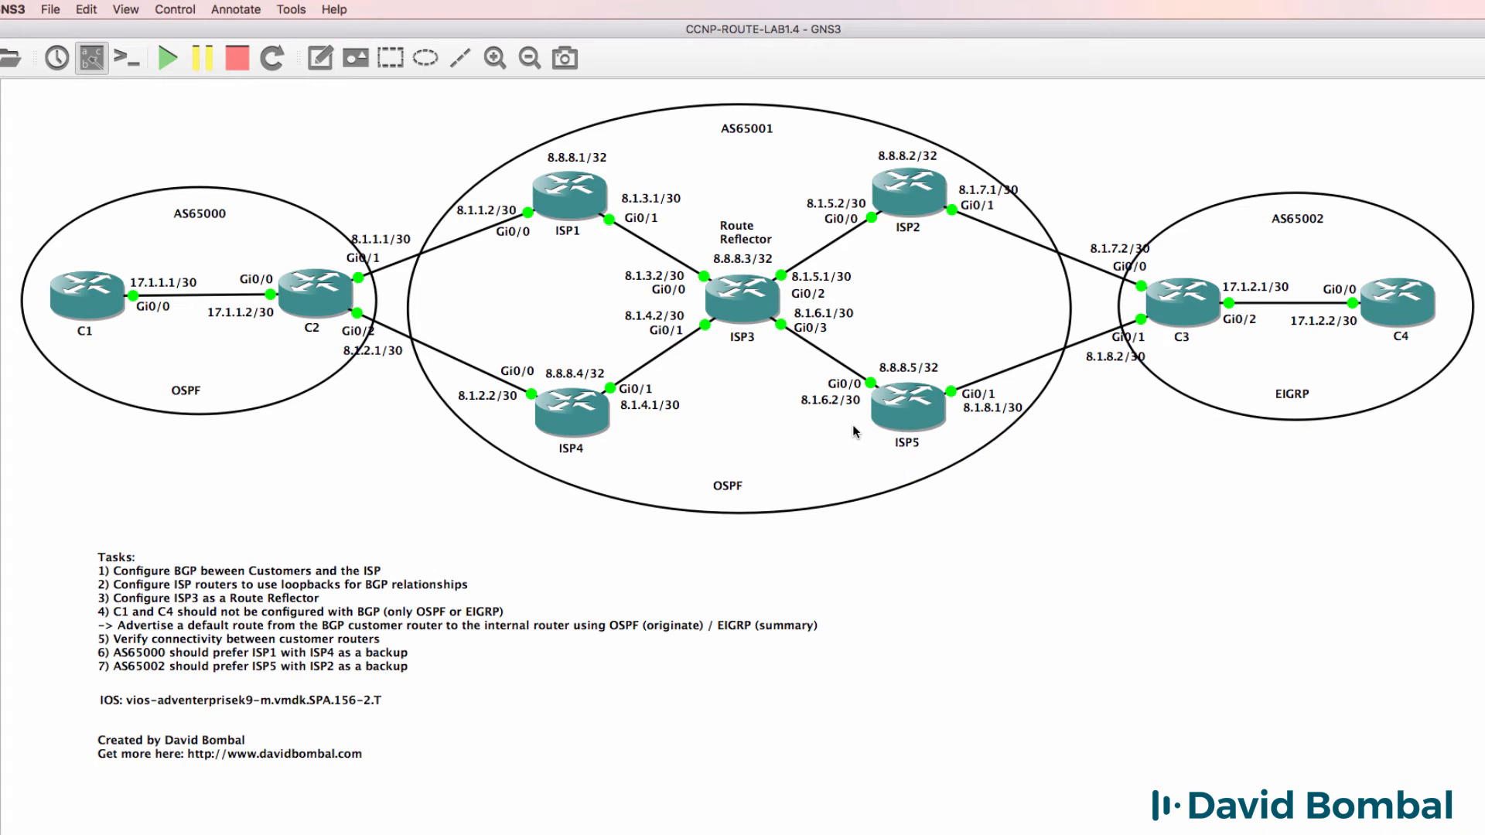
{"action": "mouse_move", "coordinate": [916, 245]}
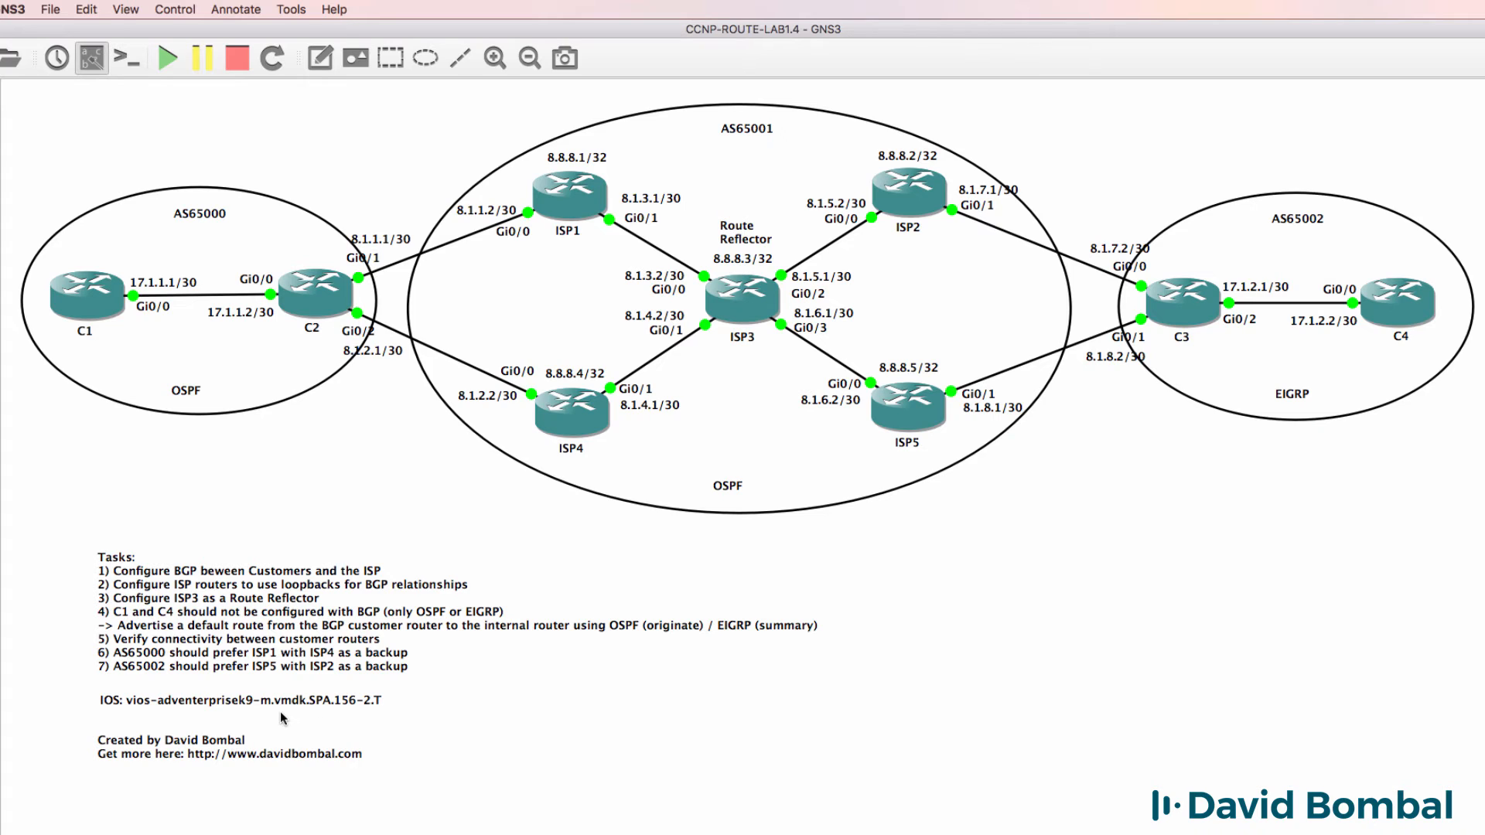
{"action": "left_click", "coordinate": [572, 412]}
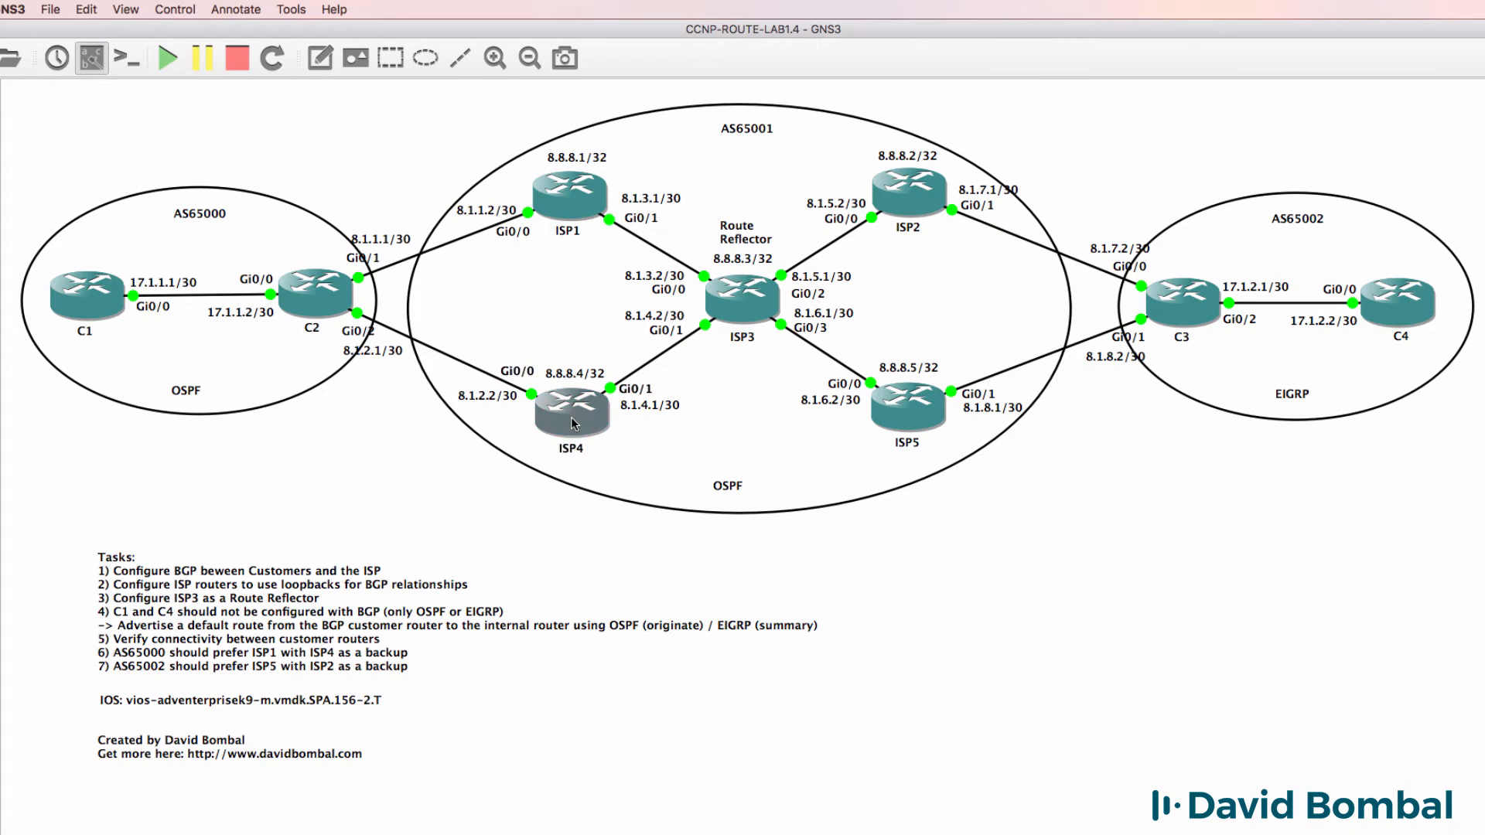
{"action": "double_click", "coordinate": [572, 409]}
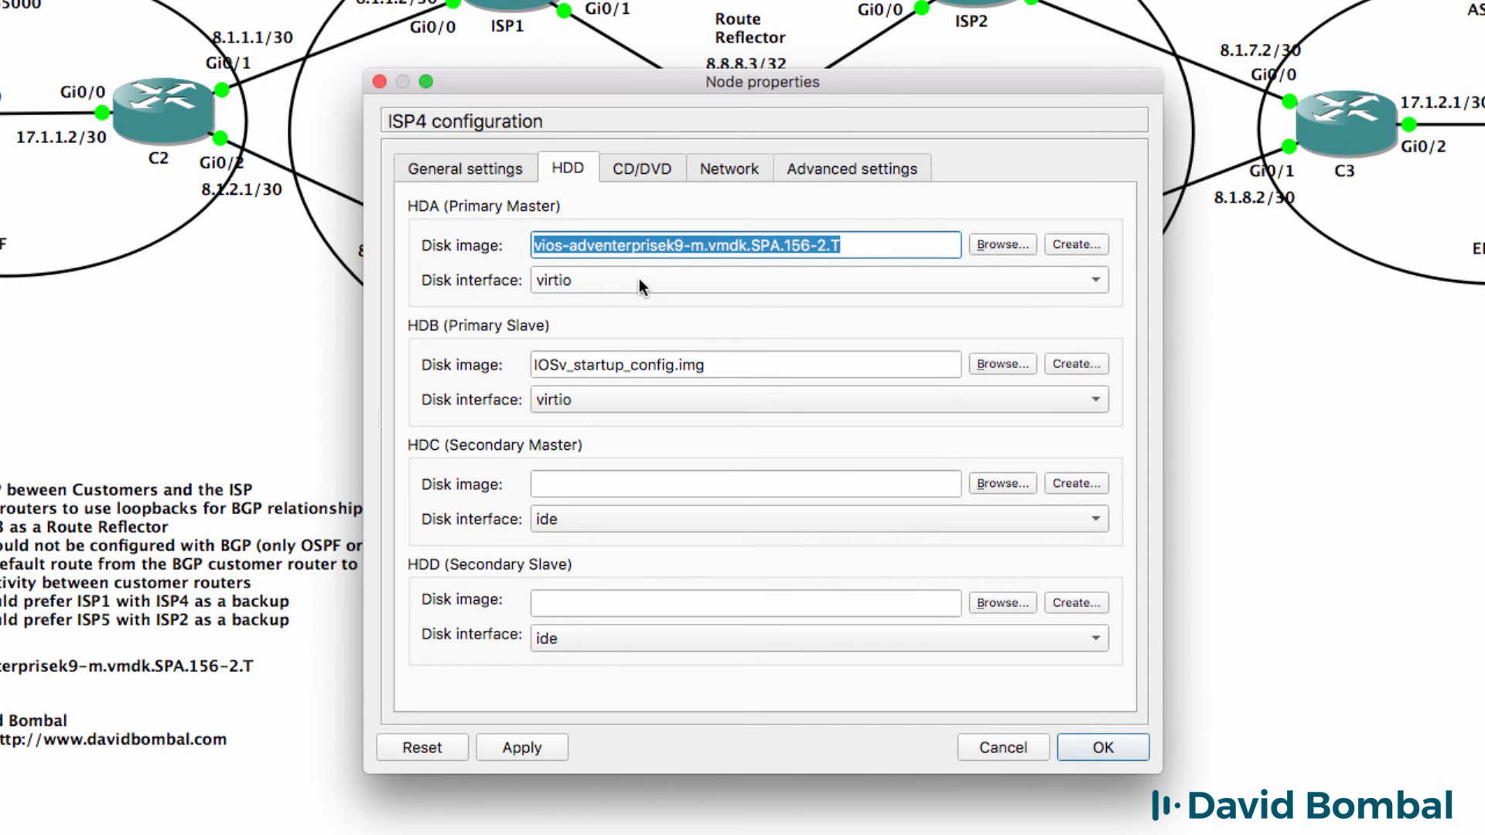
{"action": "left_click", "coordinate": [744, 364]}
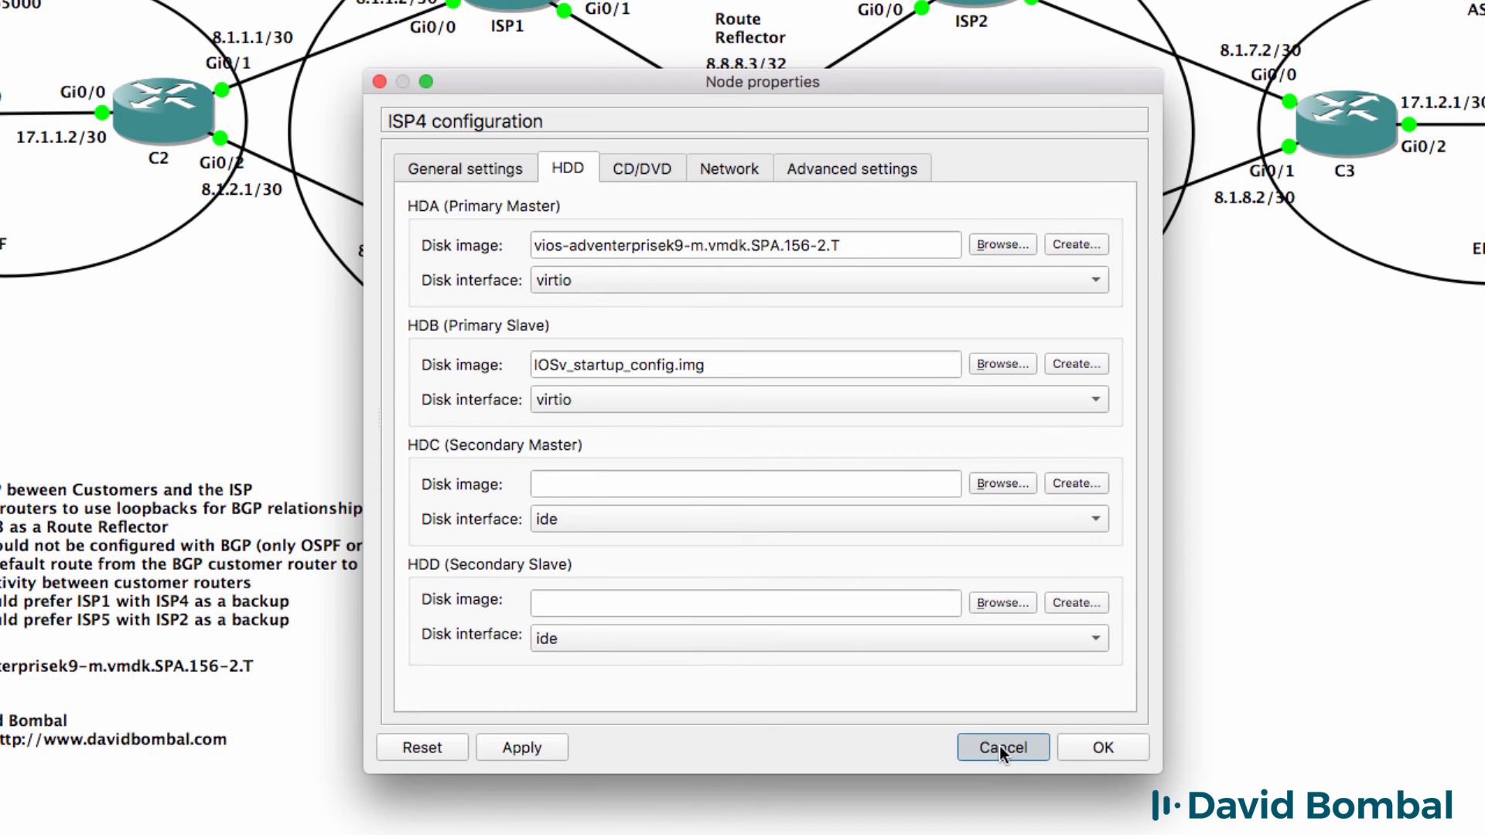
{"action": "left_click", "coordinate": [1000, 747]}
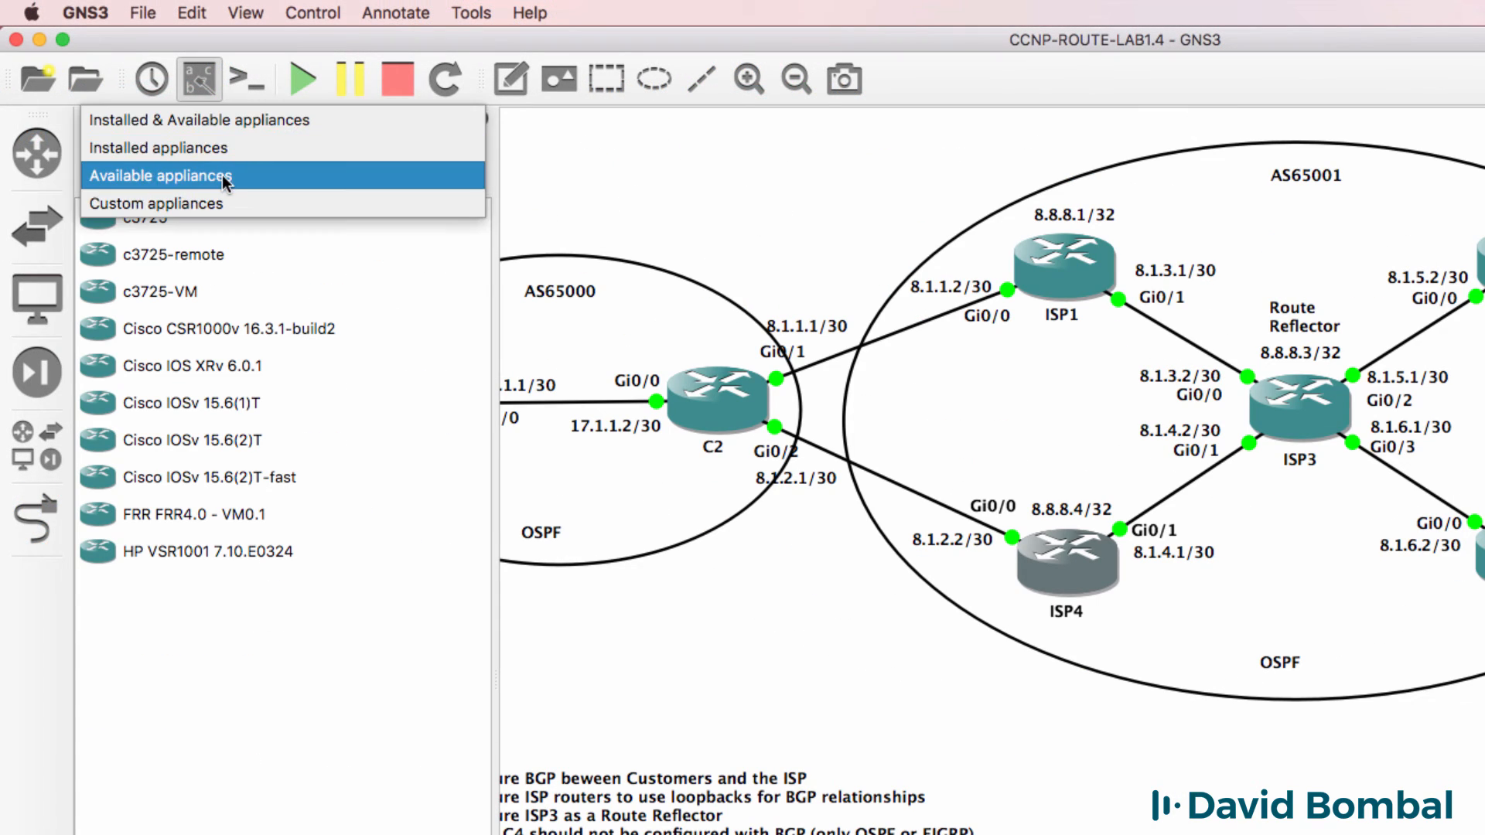
Step: Filter routers by 'ios', toggle Installed and Available appliances, and select Cisco IOSv
{"action": "type", "text": "iosv"}
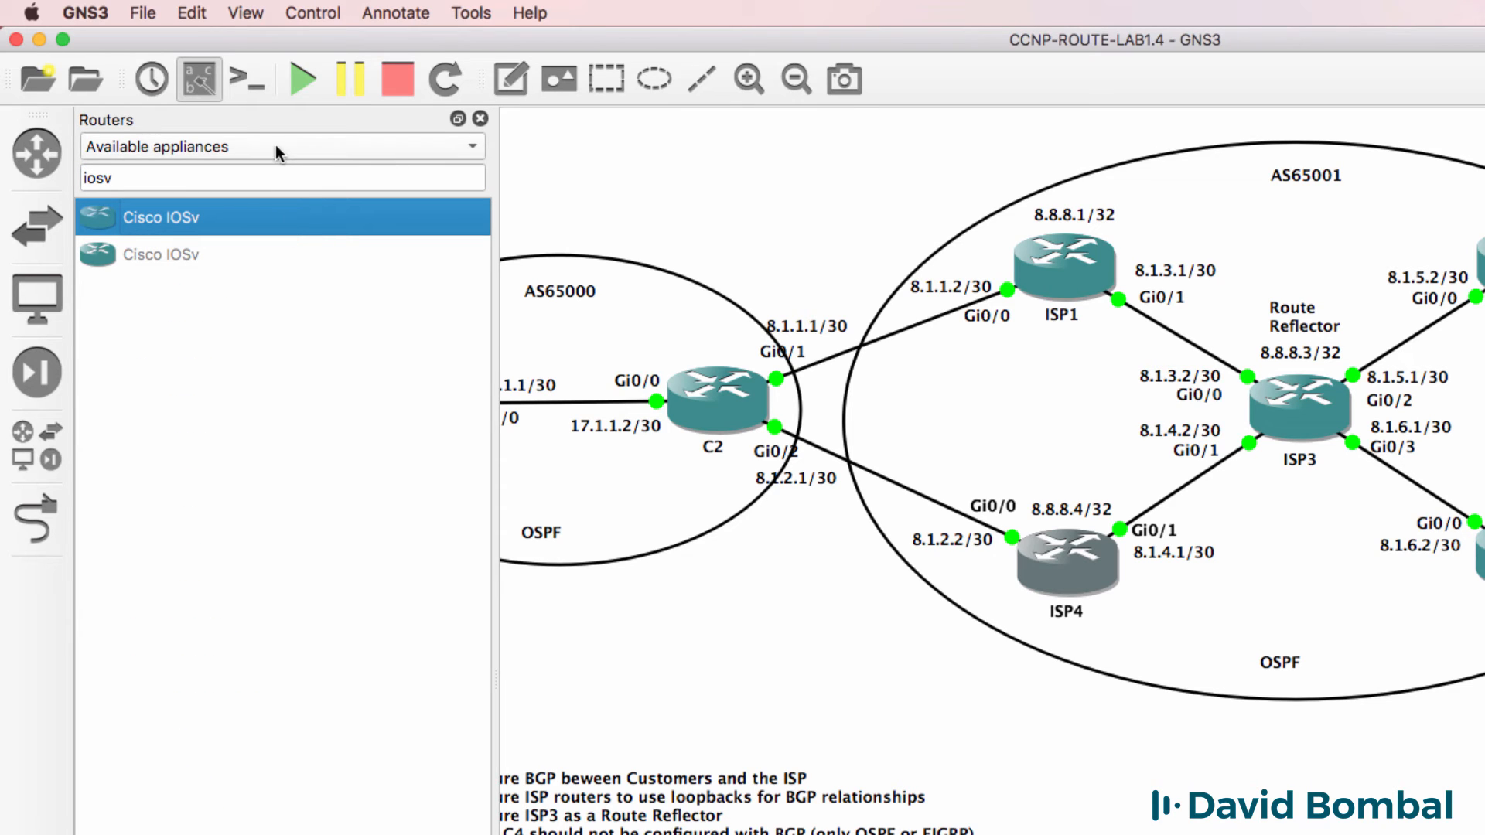
{"action": "left_click", "coordinate": [279, 146]}
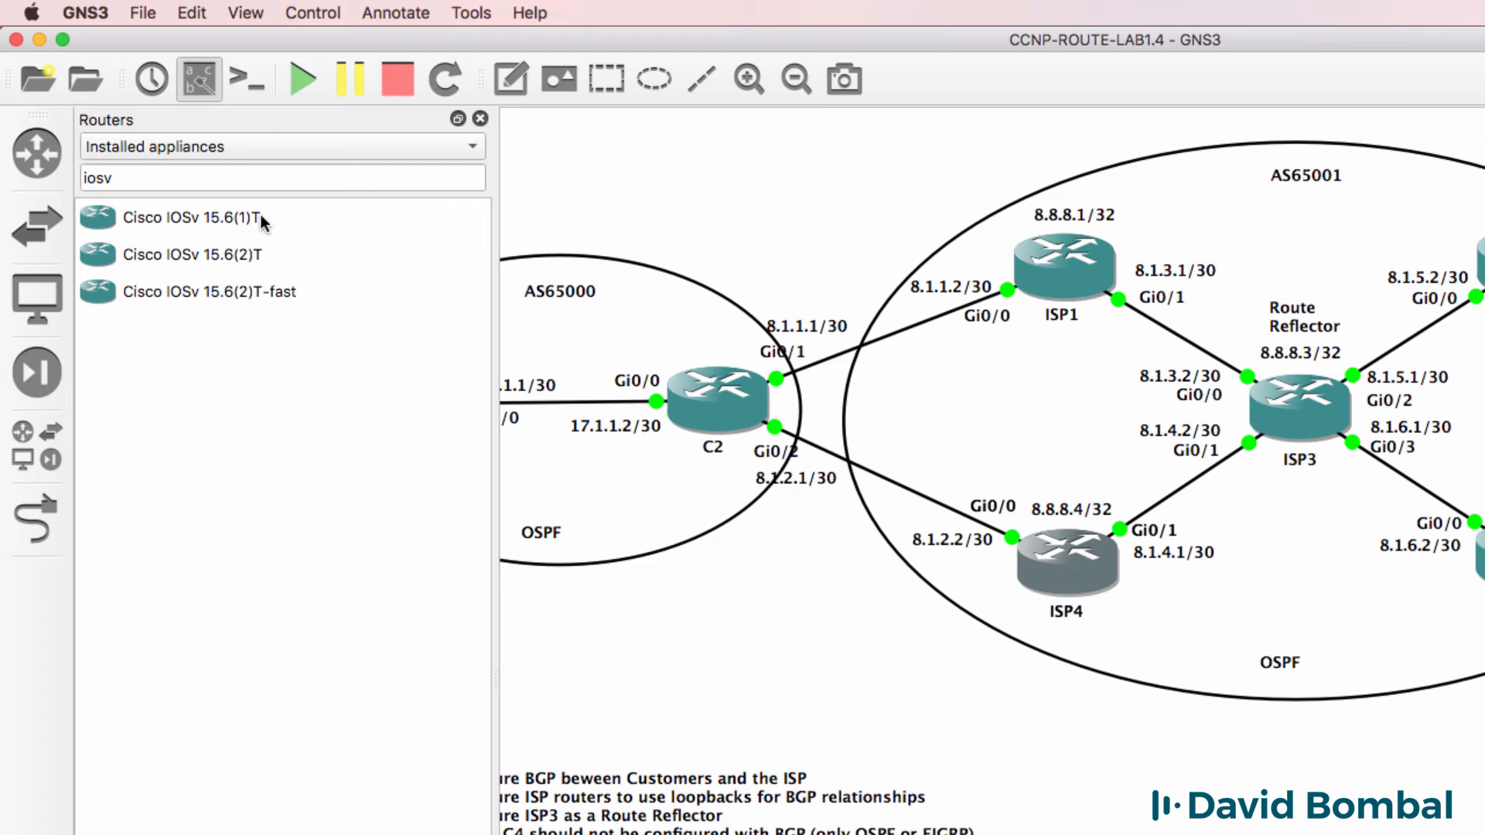
{"action": "left_click", "coordinate": [282, 146]}
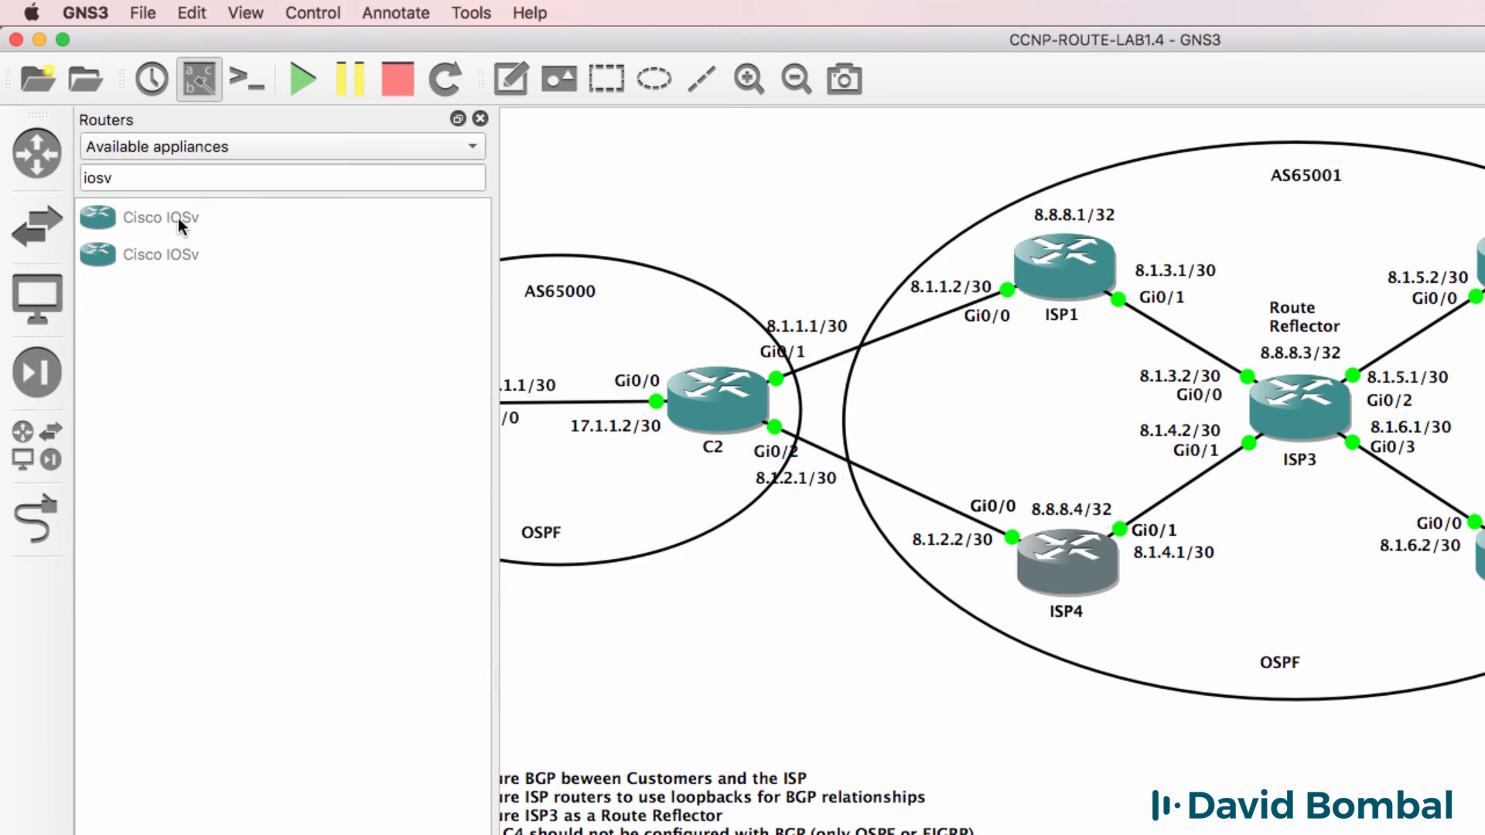
{"action": "left_click", "coordinate": [160, 217]}
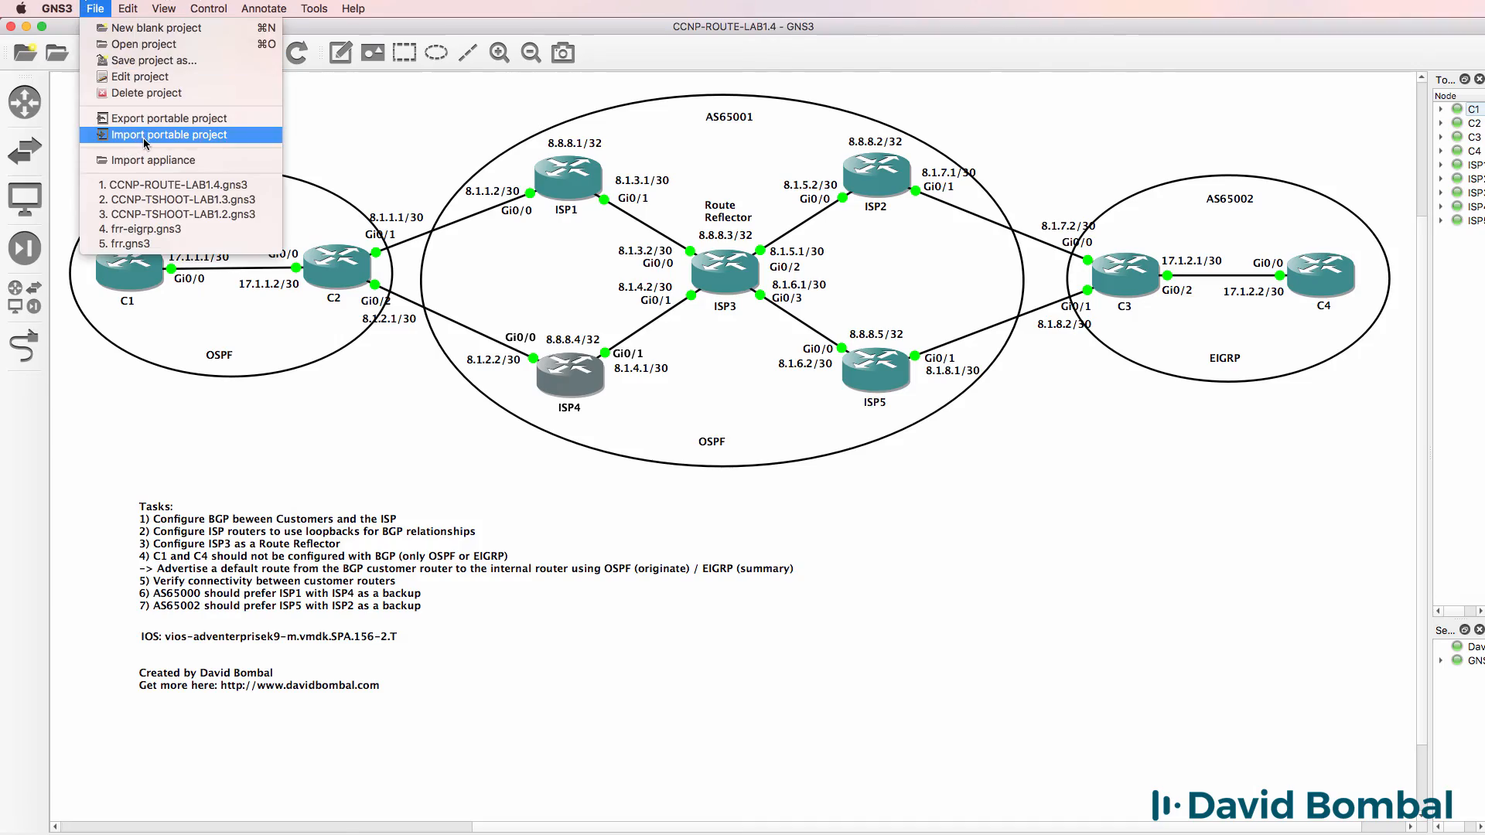
{"action": "mouse_move", "coordinate": [205, 134]}
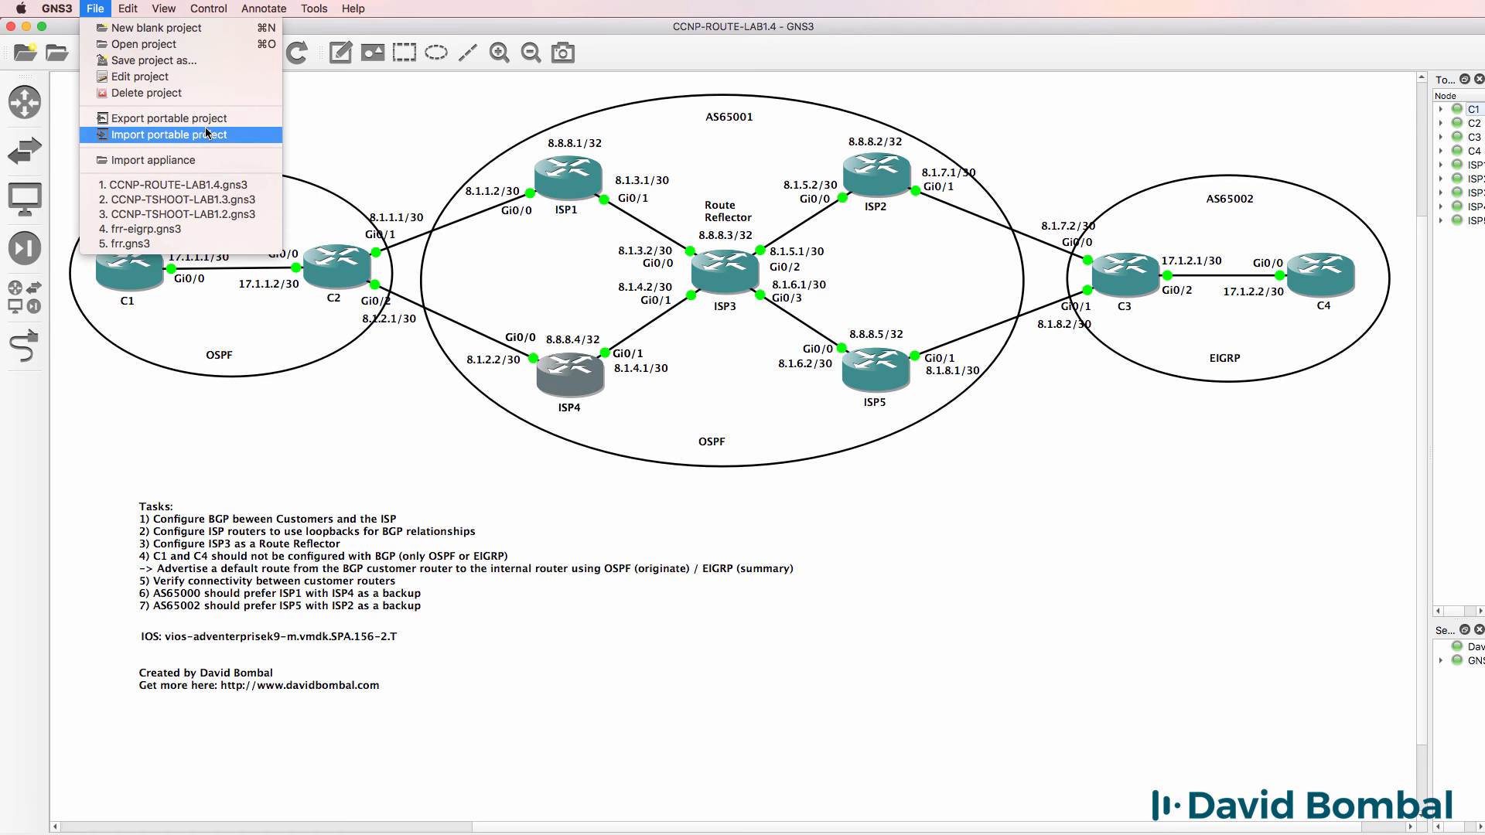
{"action": "left_click", "coordinate": [1122, 619]}
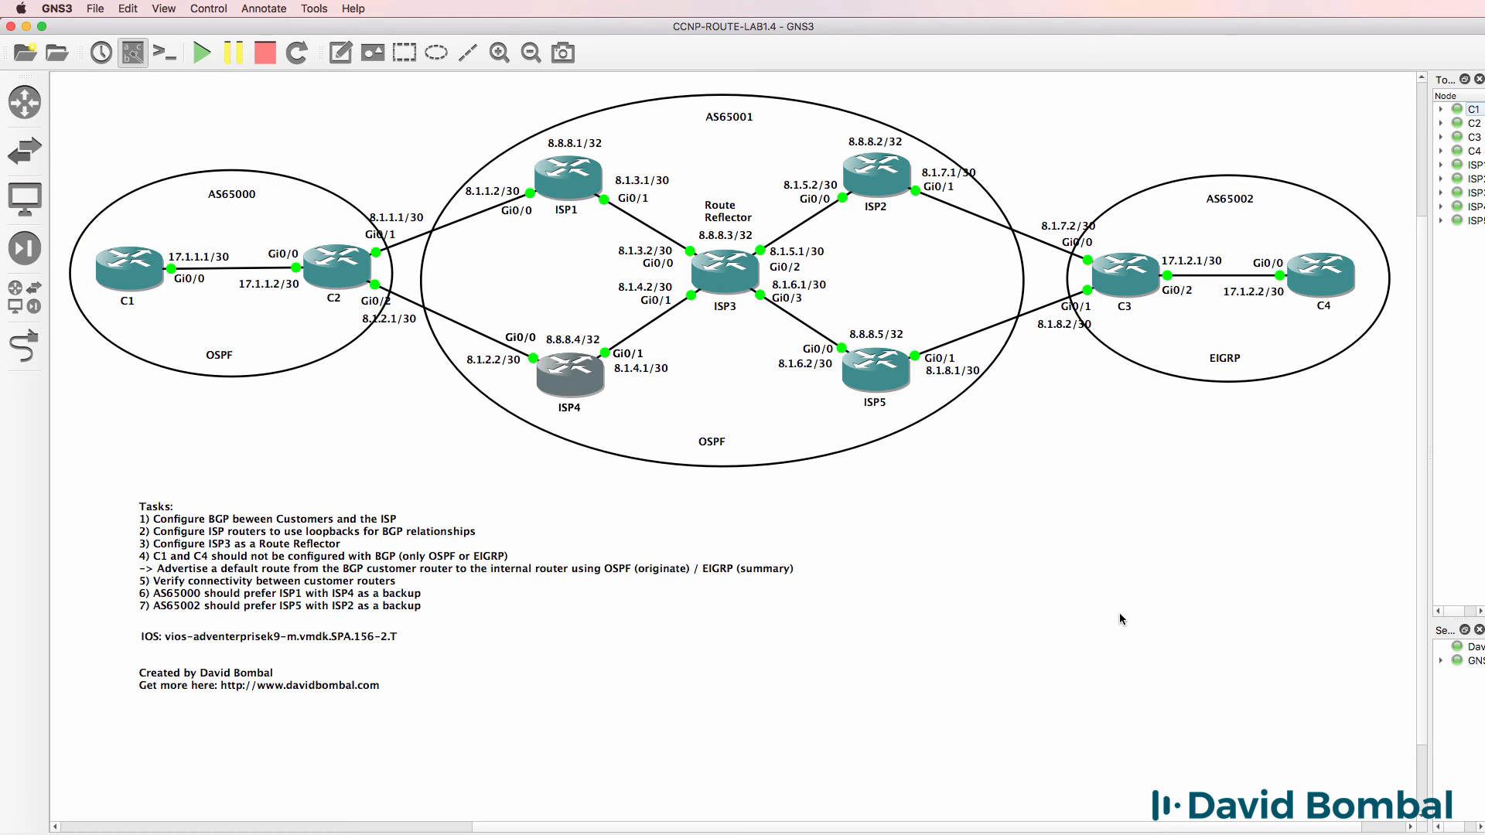